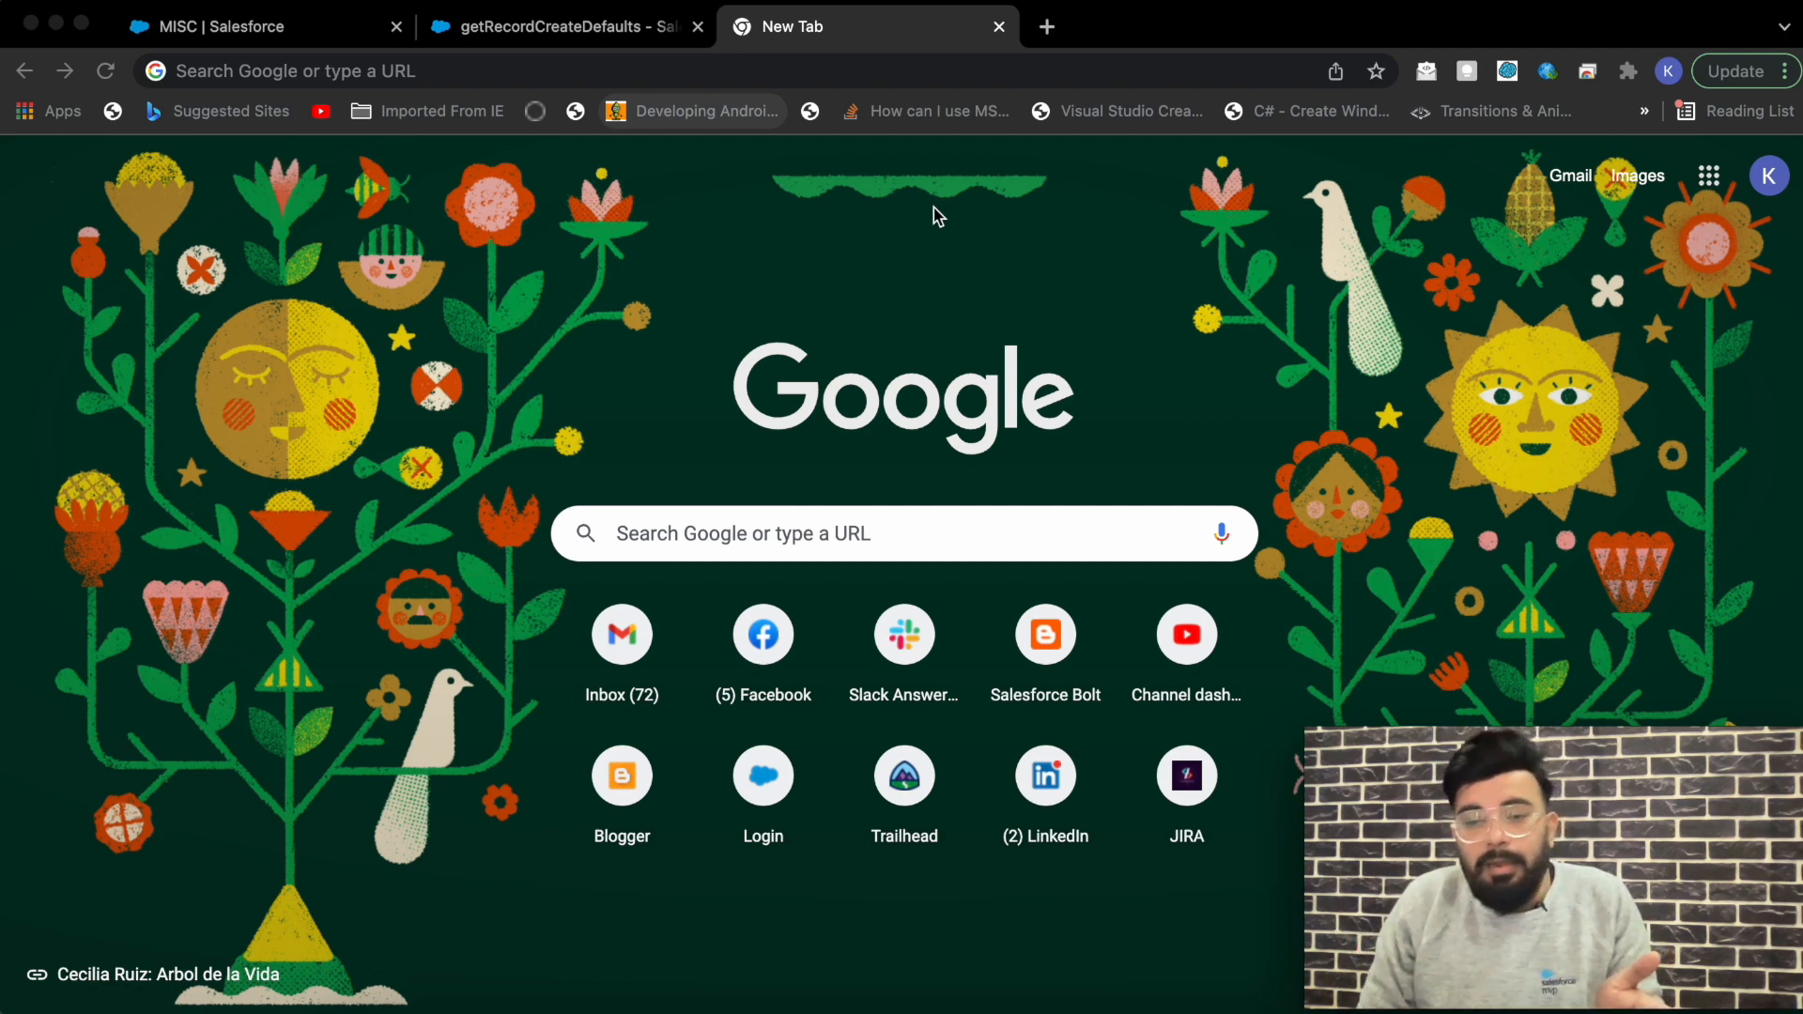
mouse_move(726, 55)
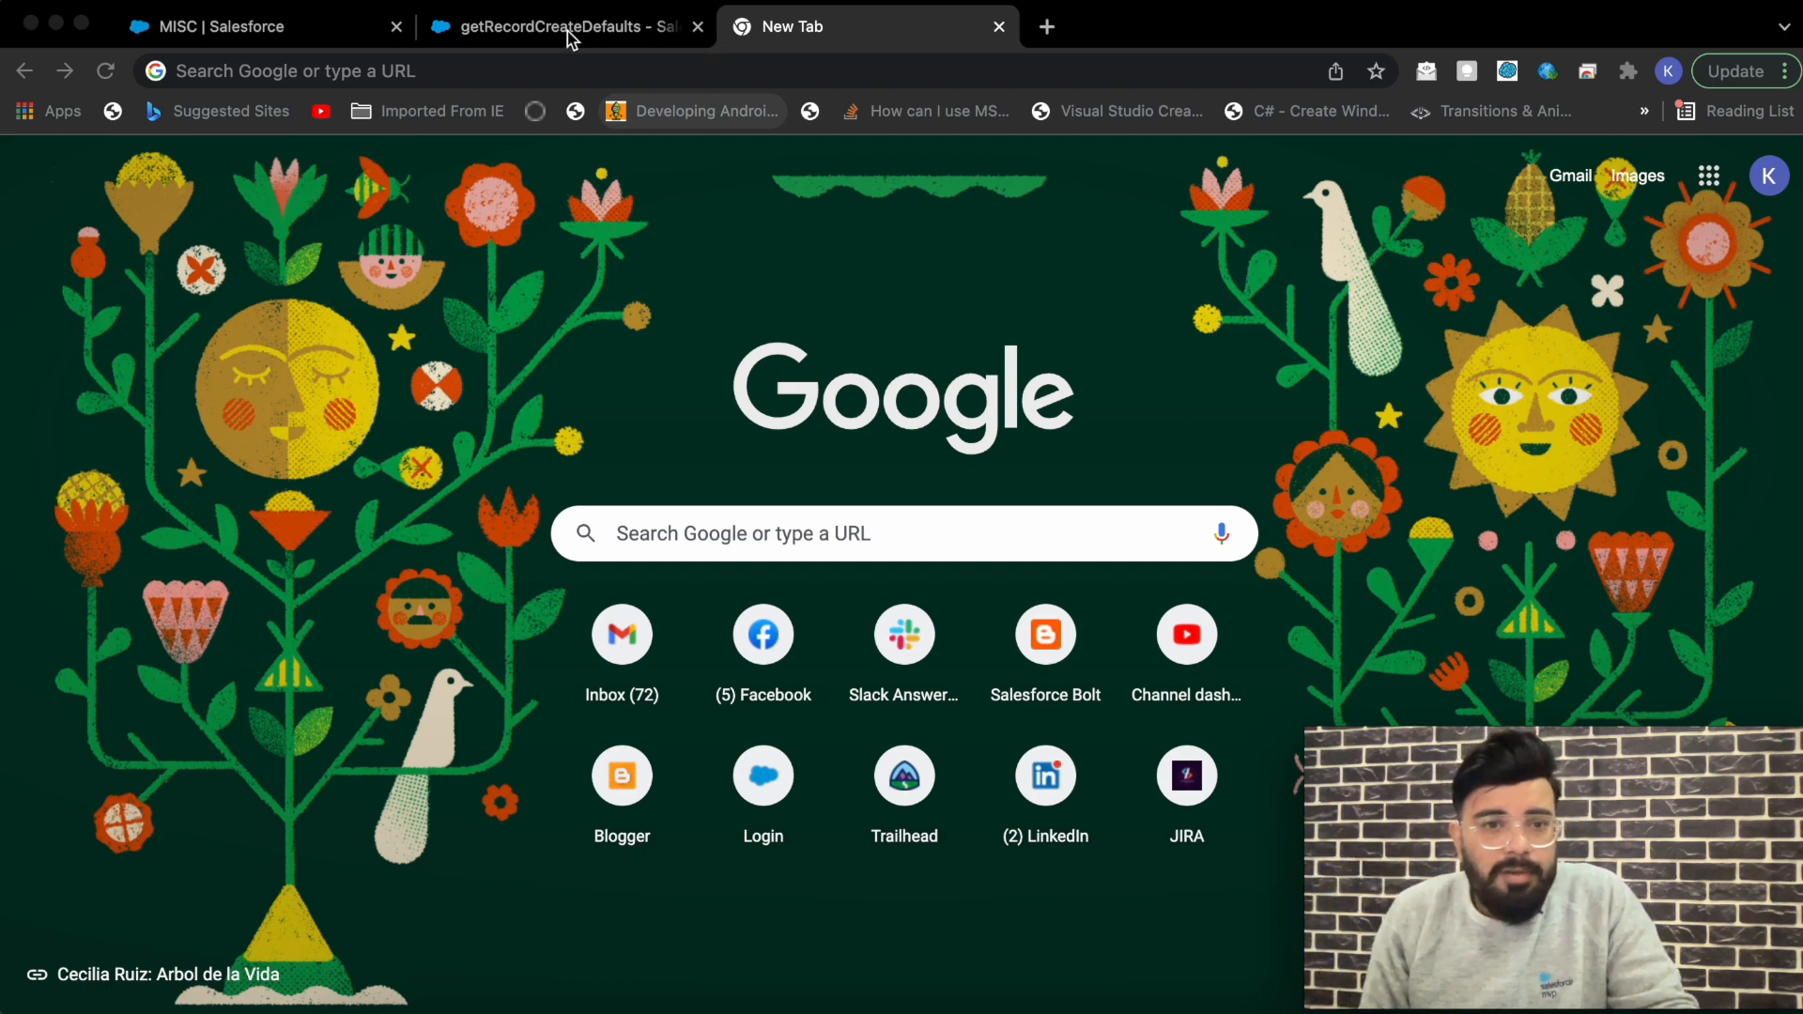
Step: Switch to the getRecordCreateDefaults docs tab and scroll to its Syntax and Parameters sections
left_click(563, 26)
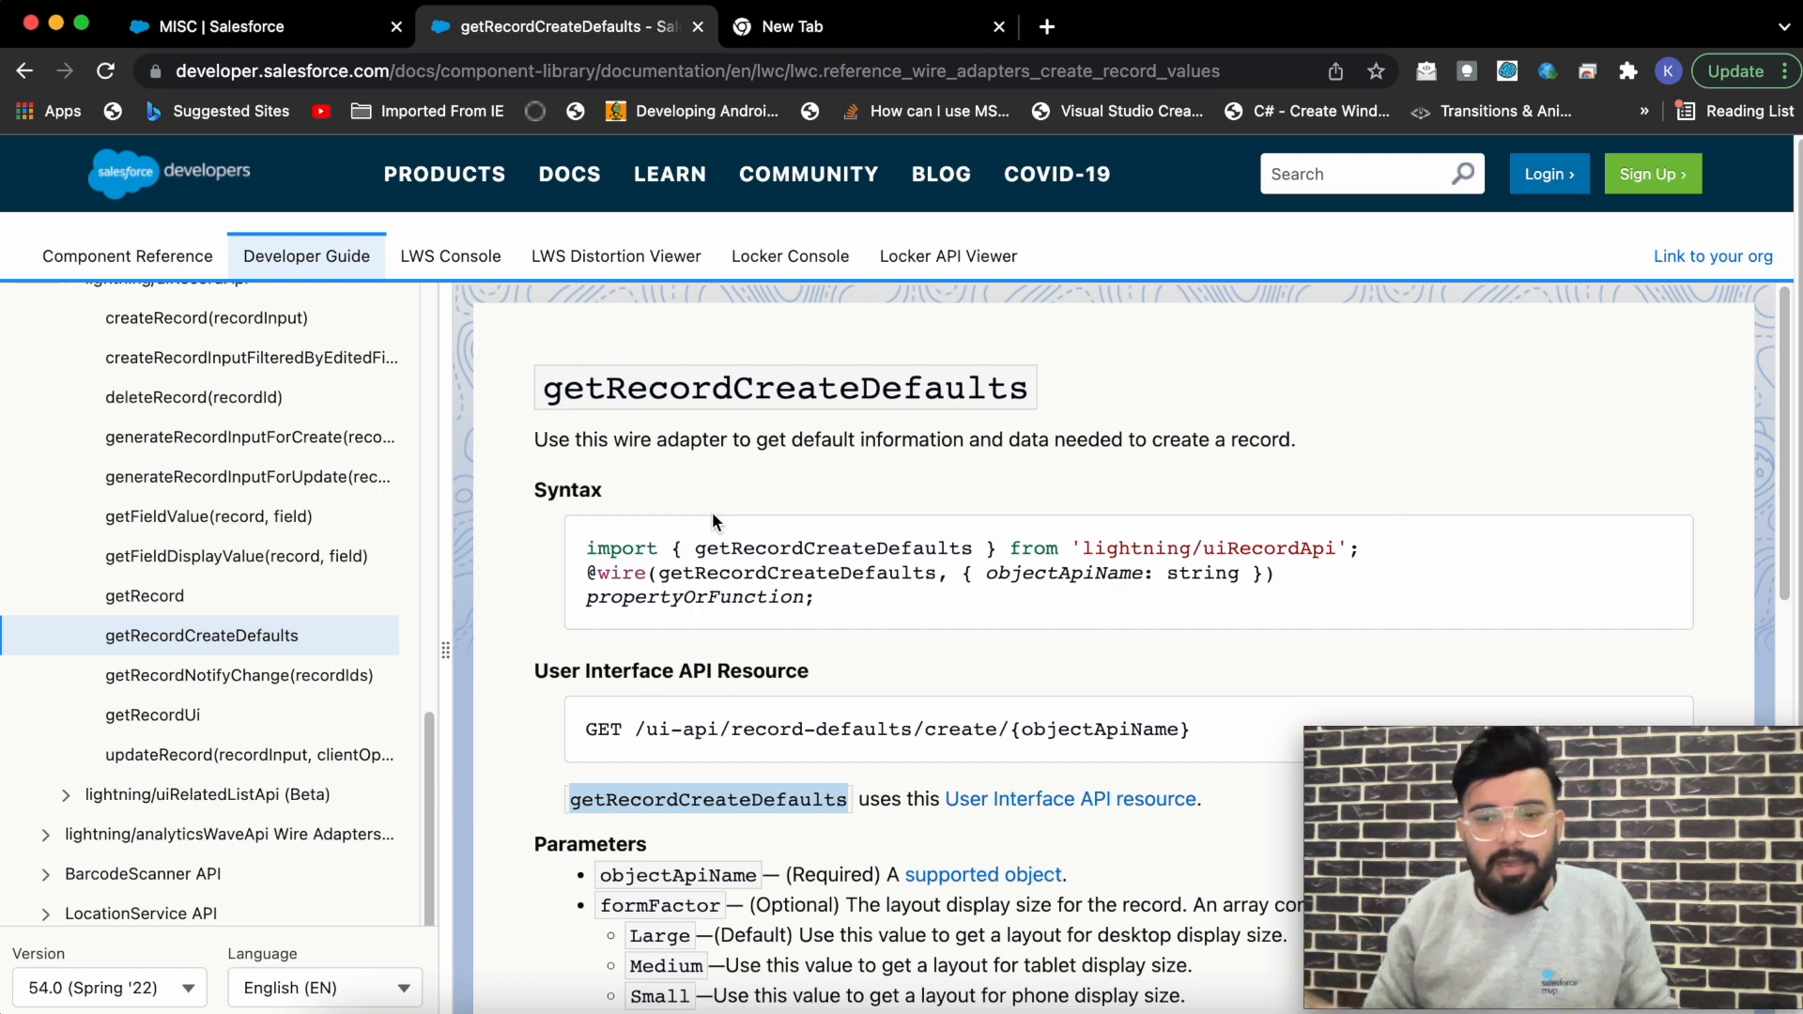
mouse_move(728, 502)
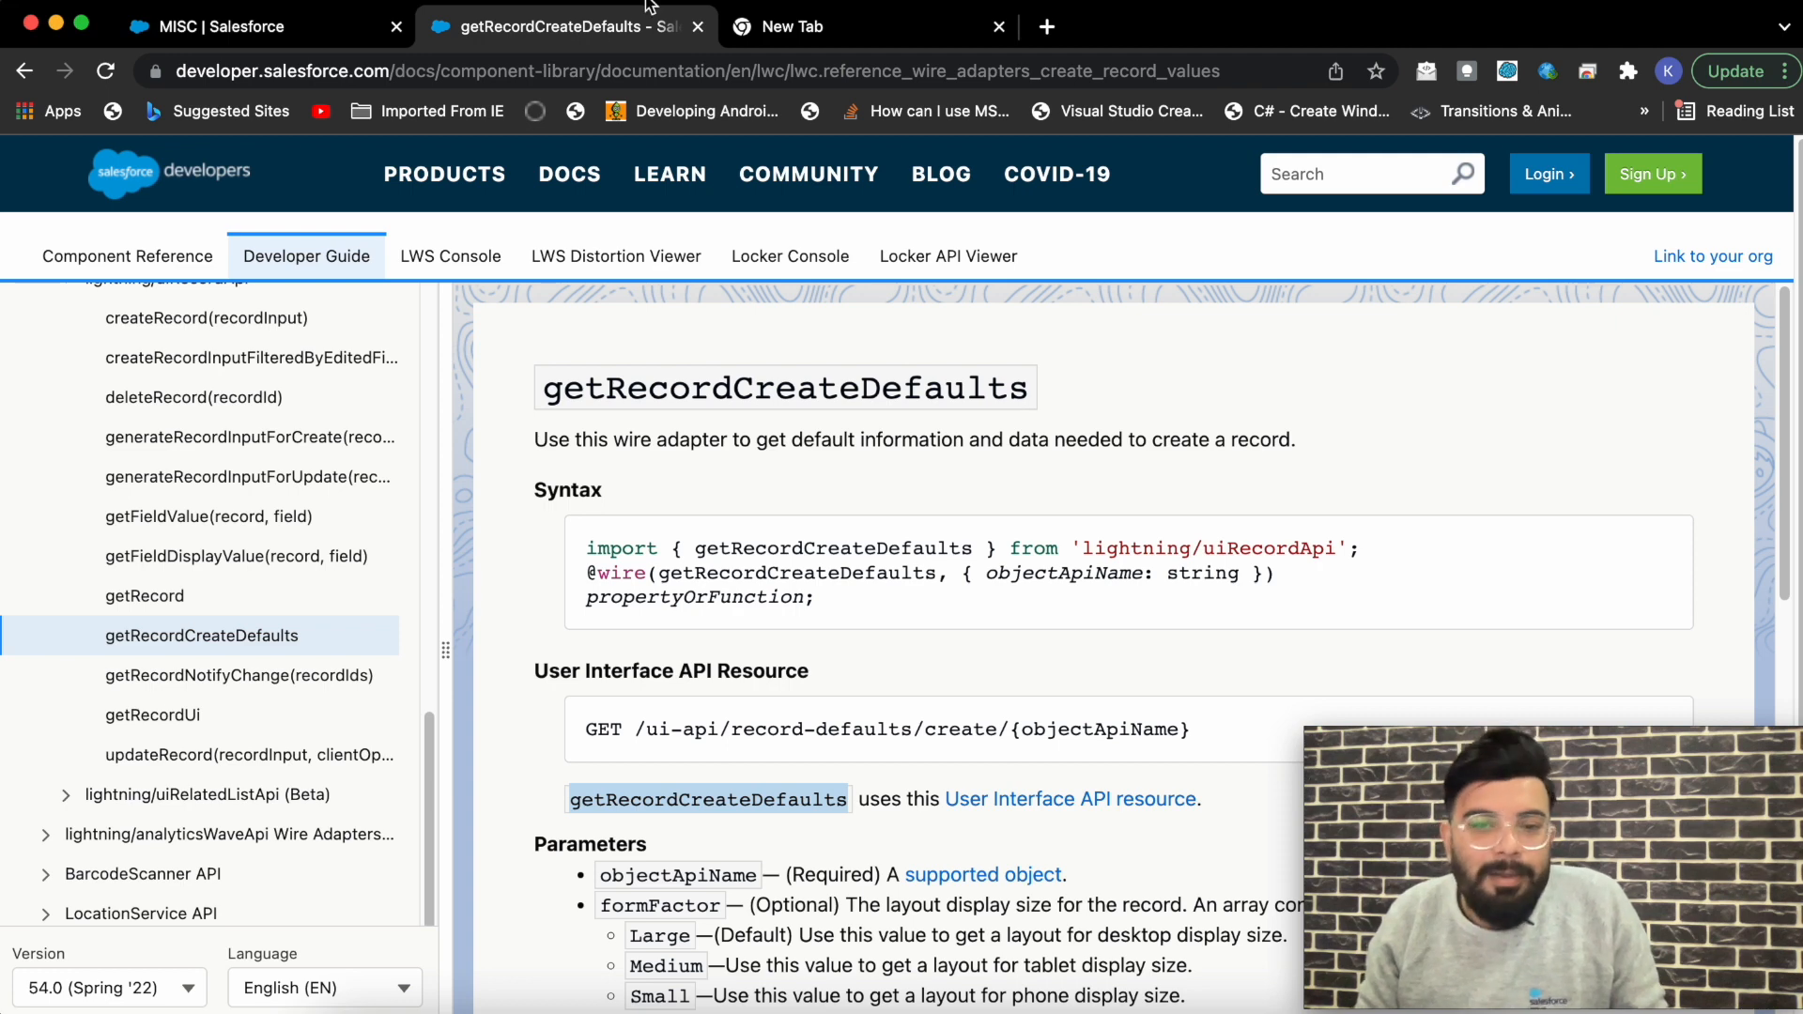
mouse_move(724, 426)
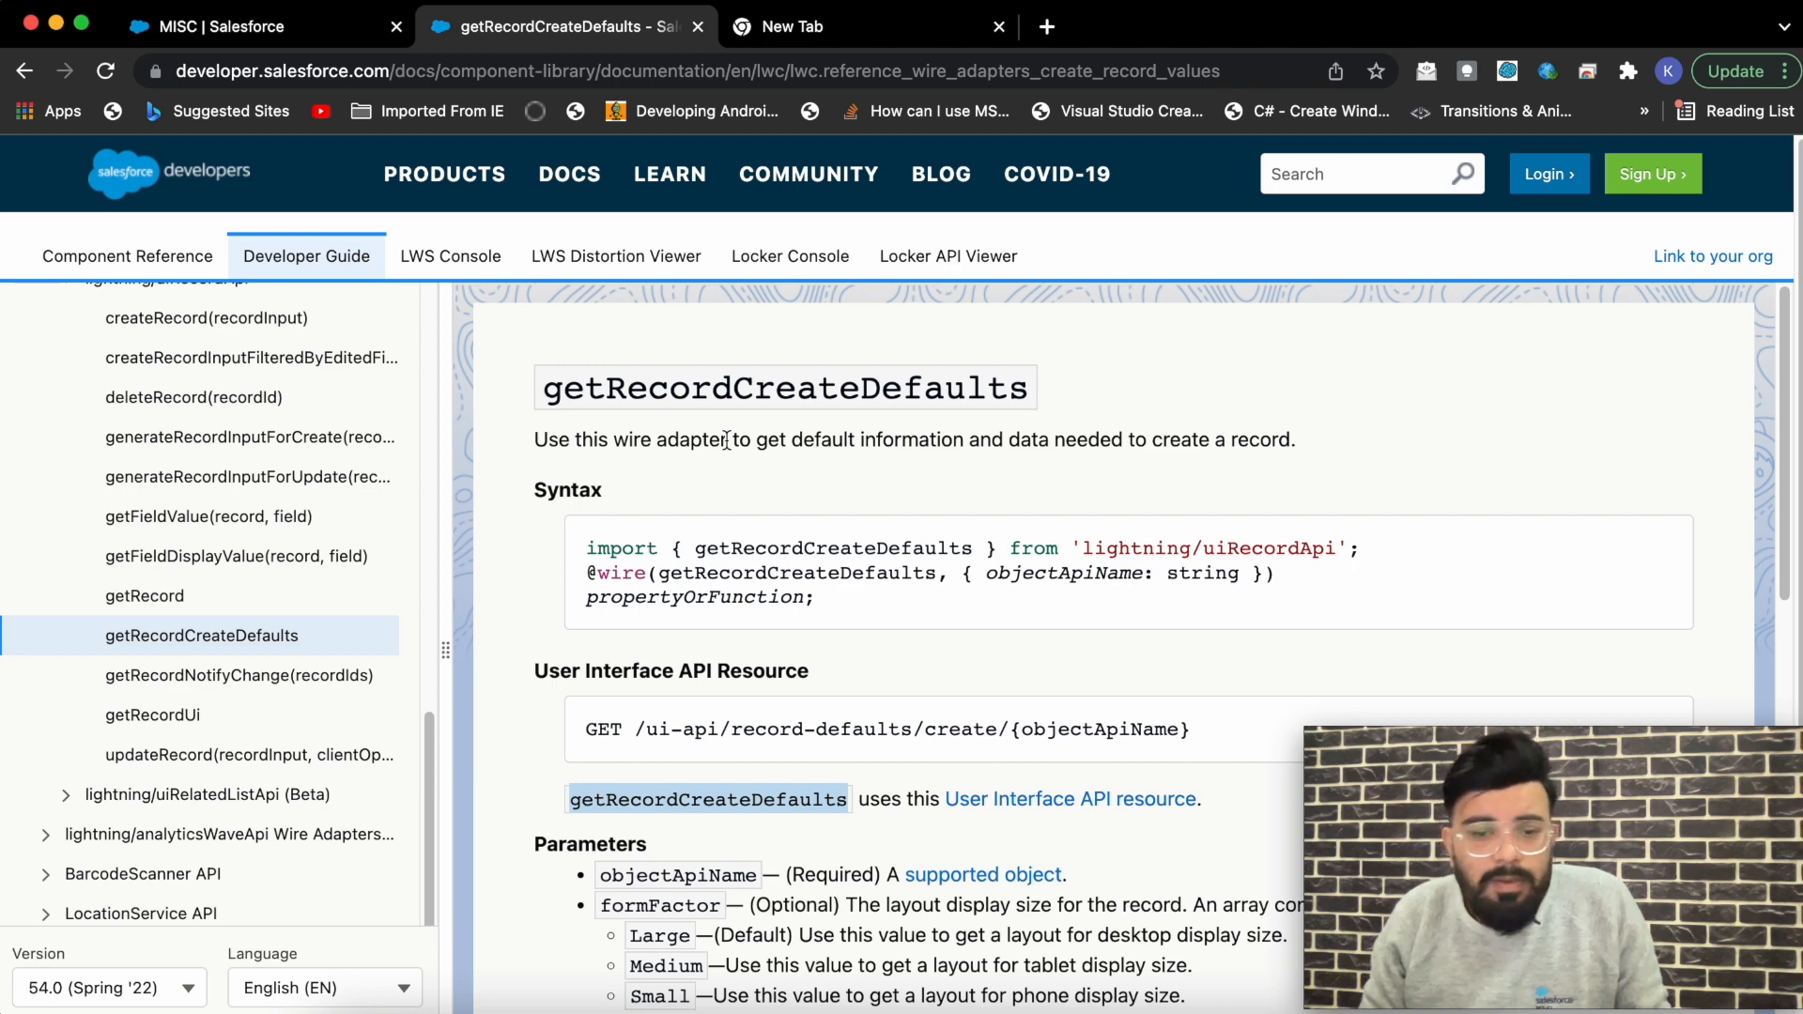
scroll("down", 3)
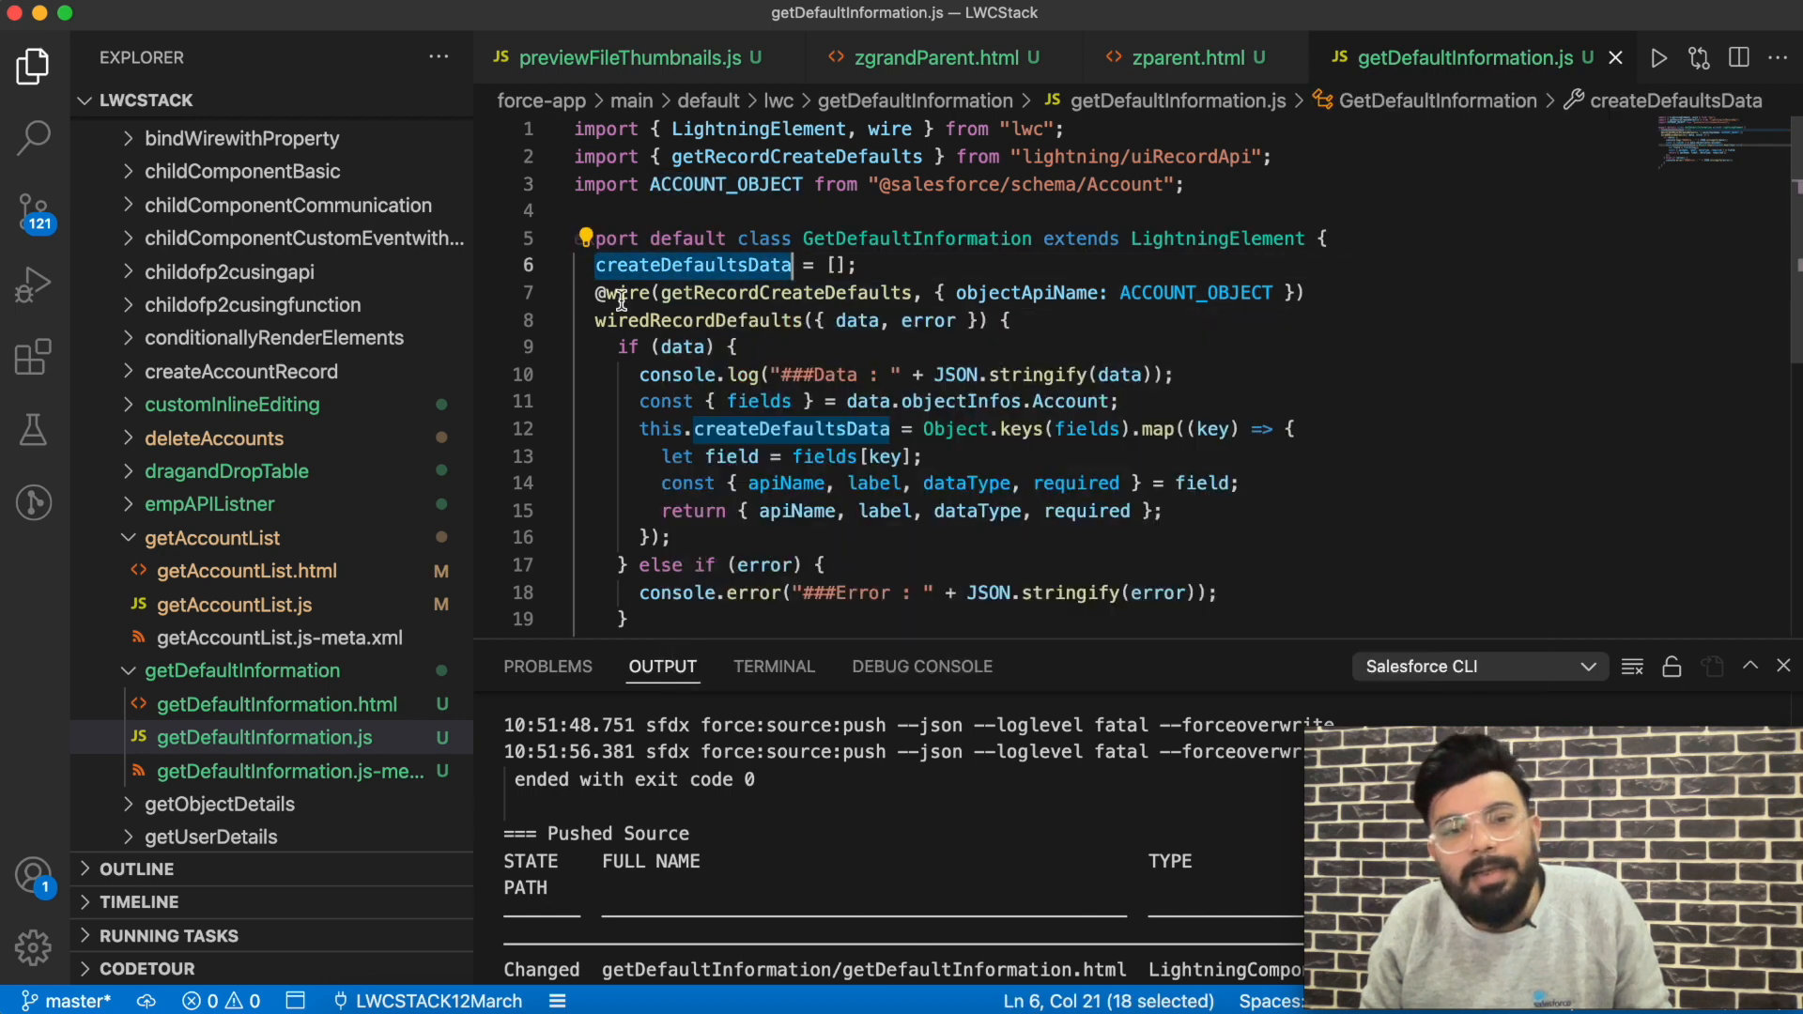
mouse_move(624, 292)
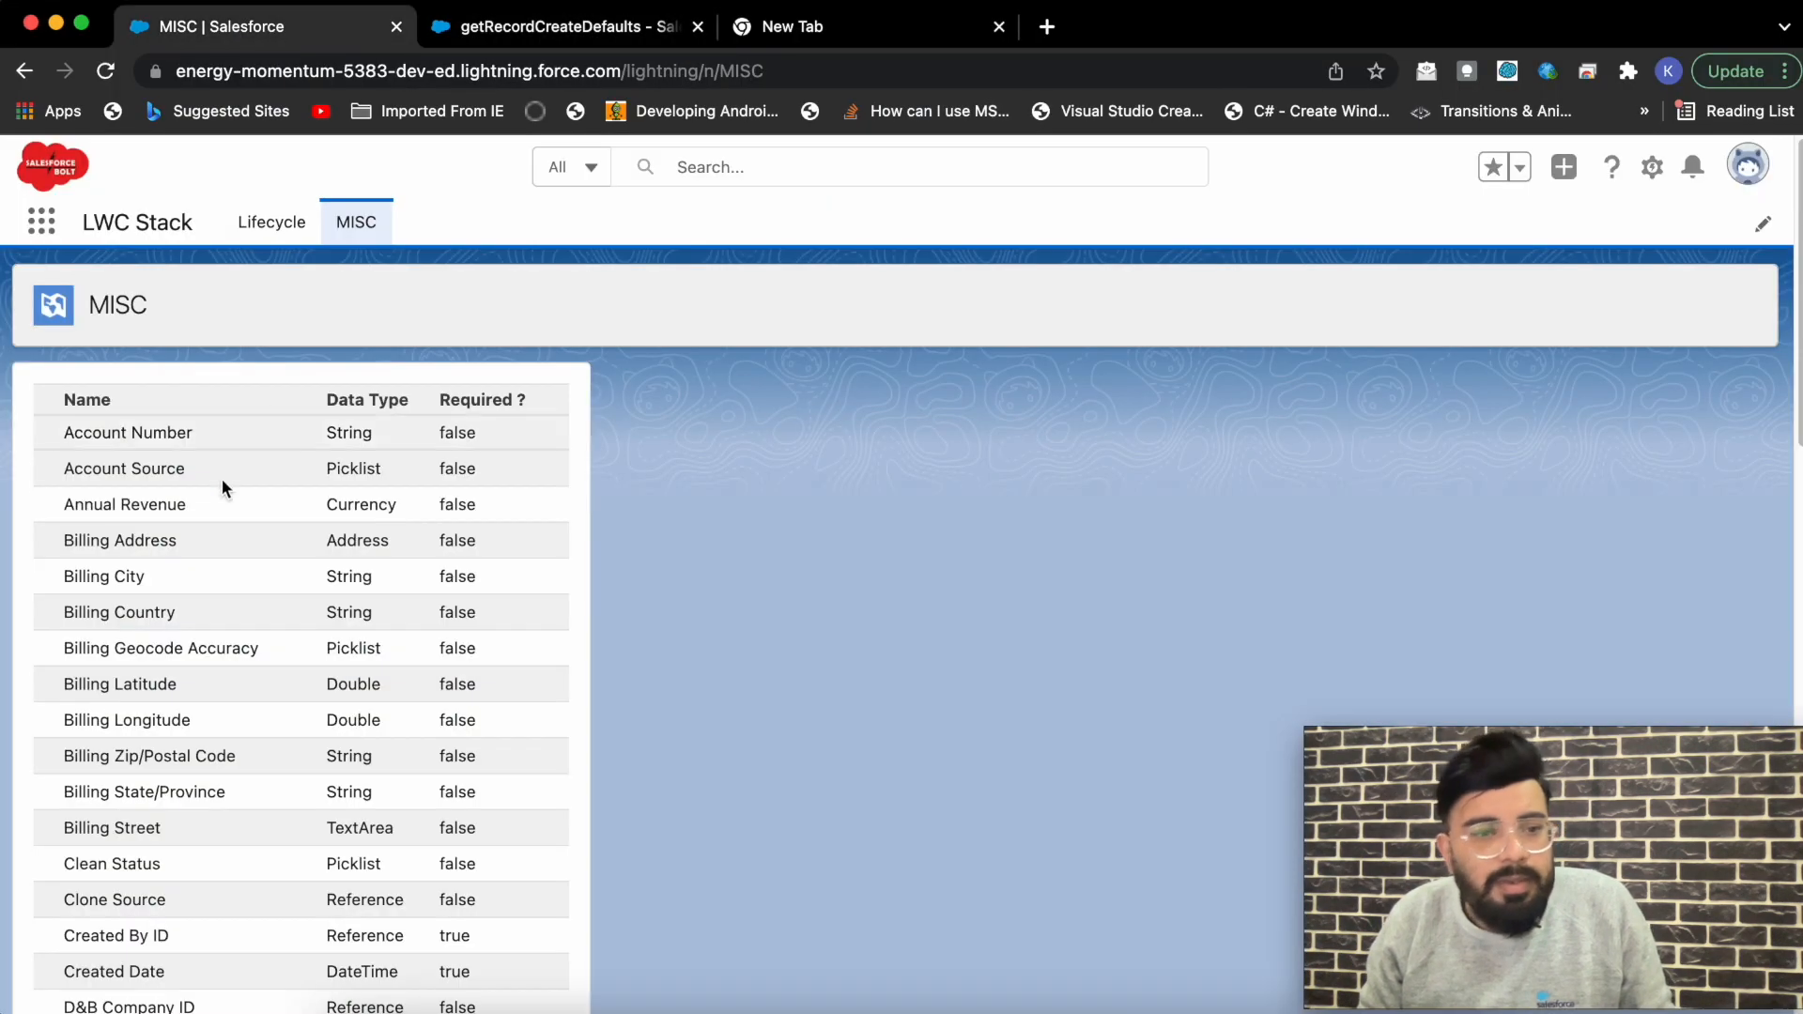
Step: Scroll the MISC page and choose Inspect from its right-click menu to open DevTools
scroll("down", 3)
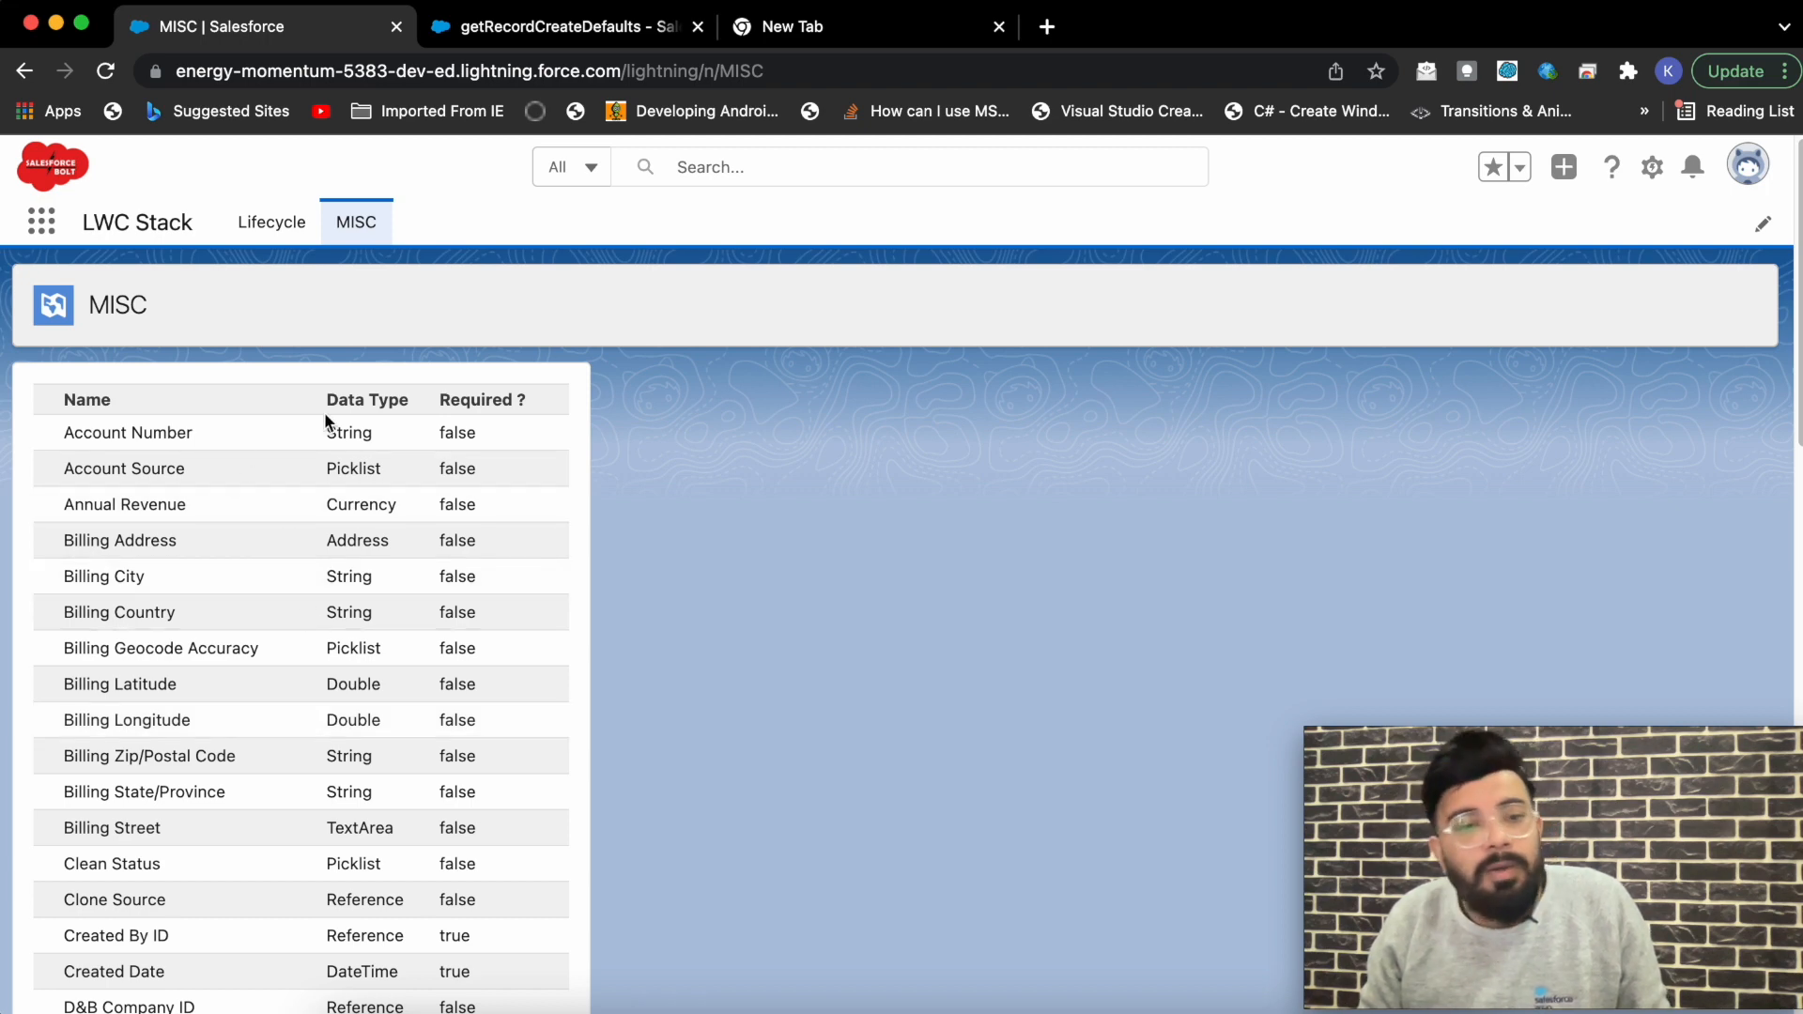
right_click(836, 678)
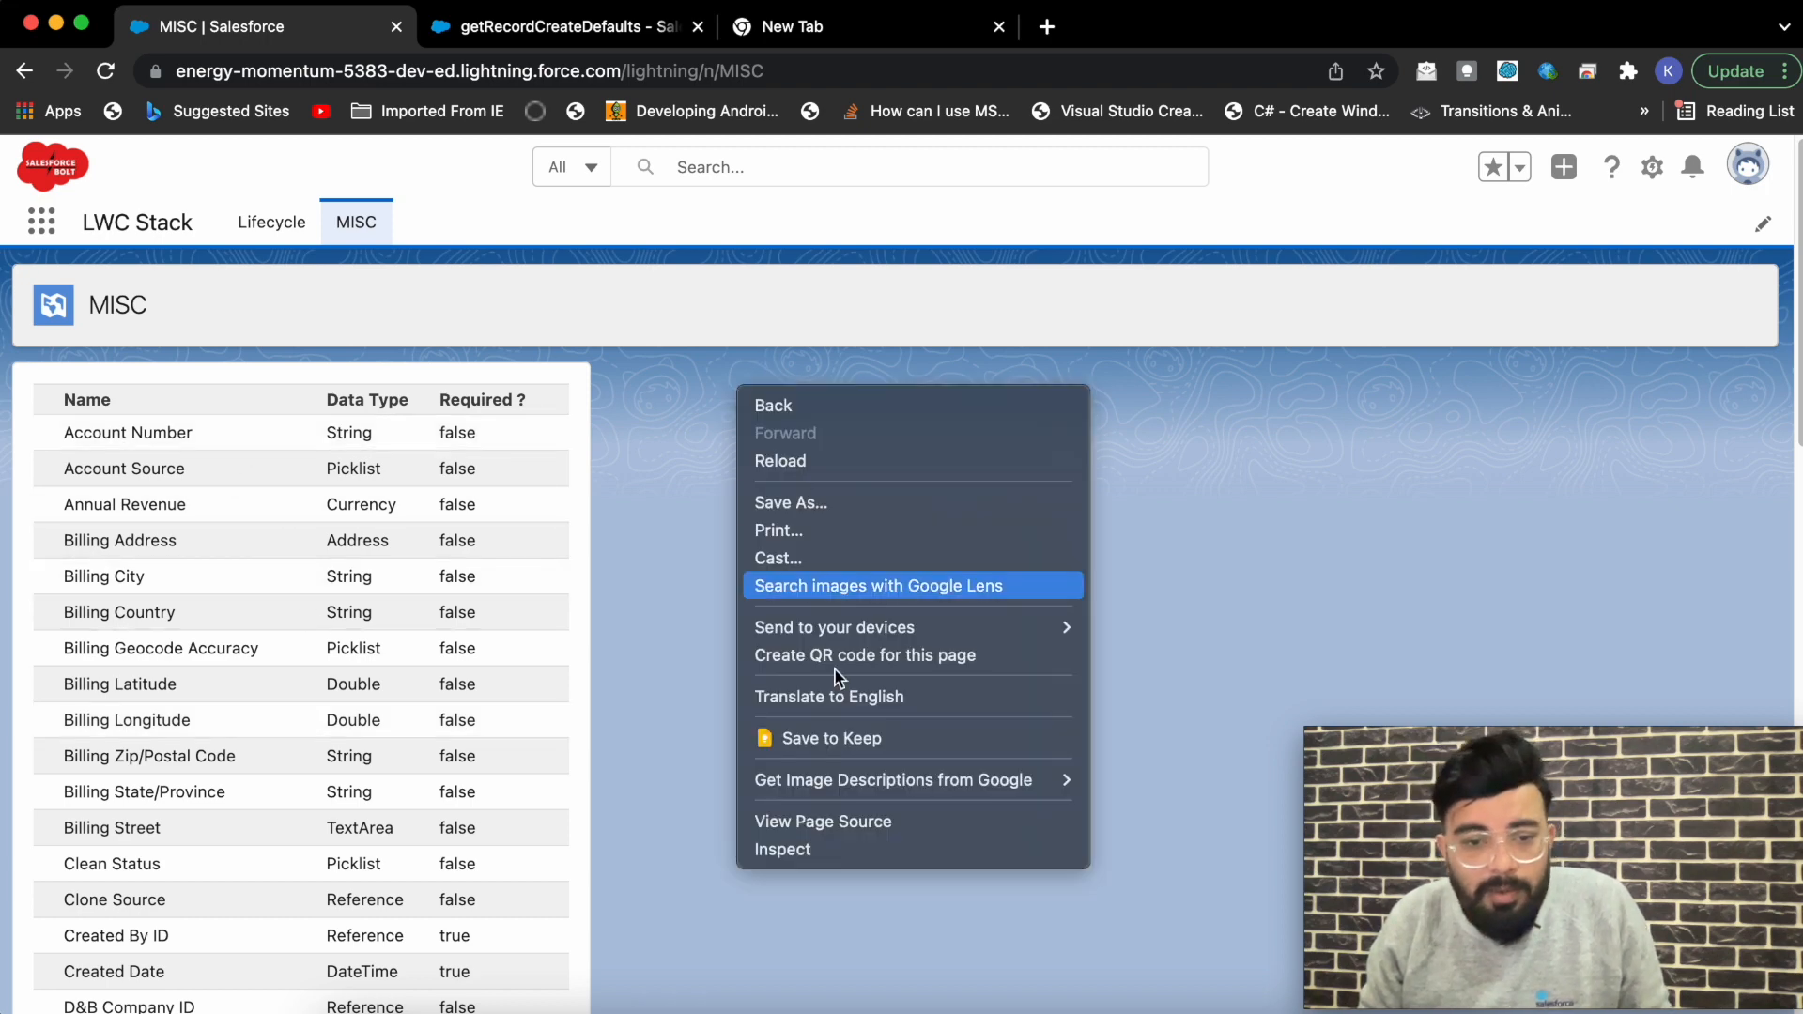
left_click(837, 590)
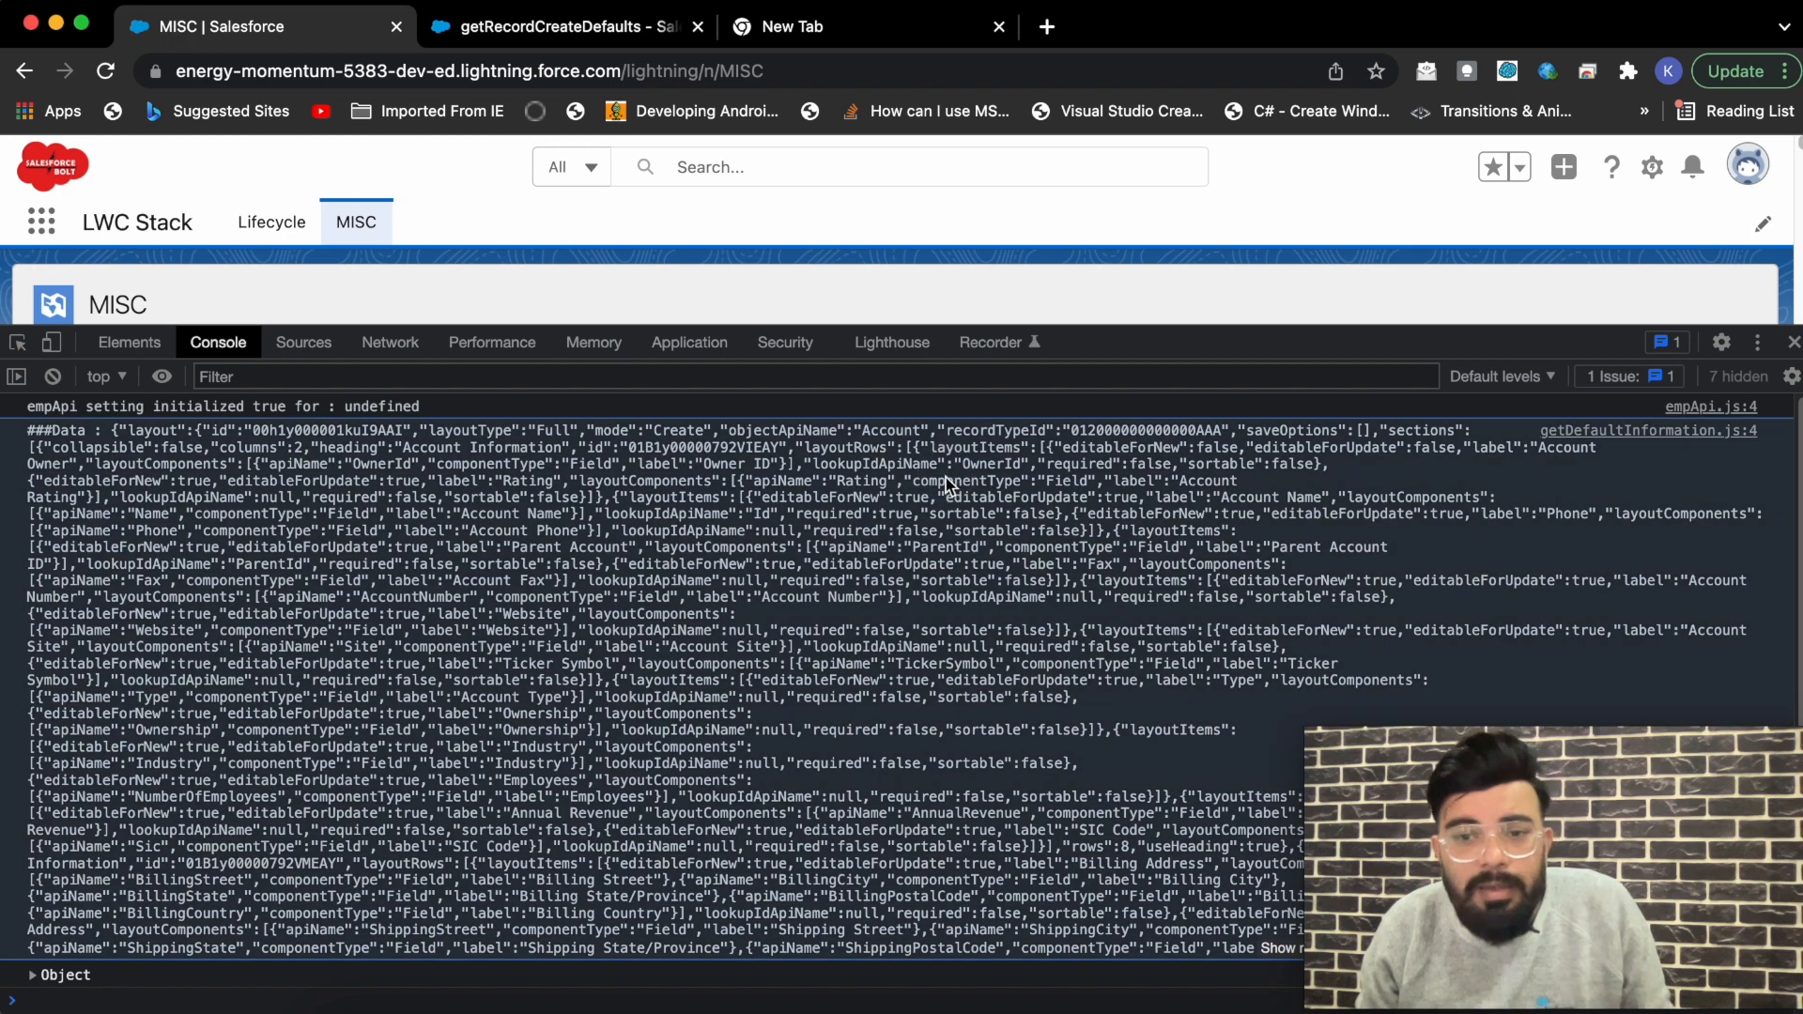
mouse_move(1401, 516)
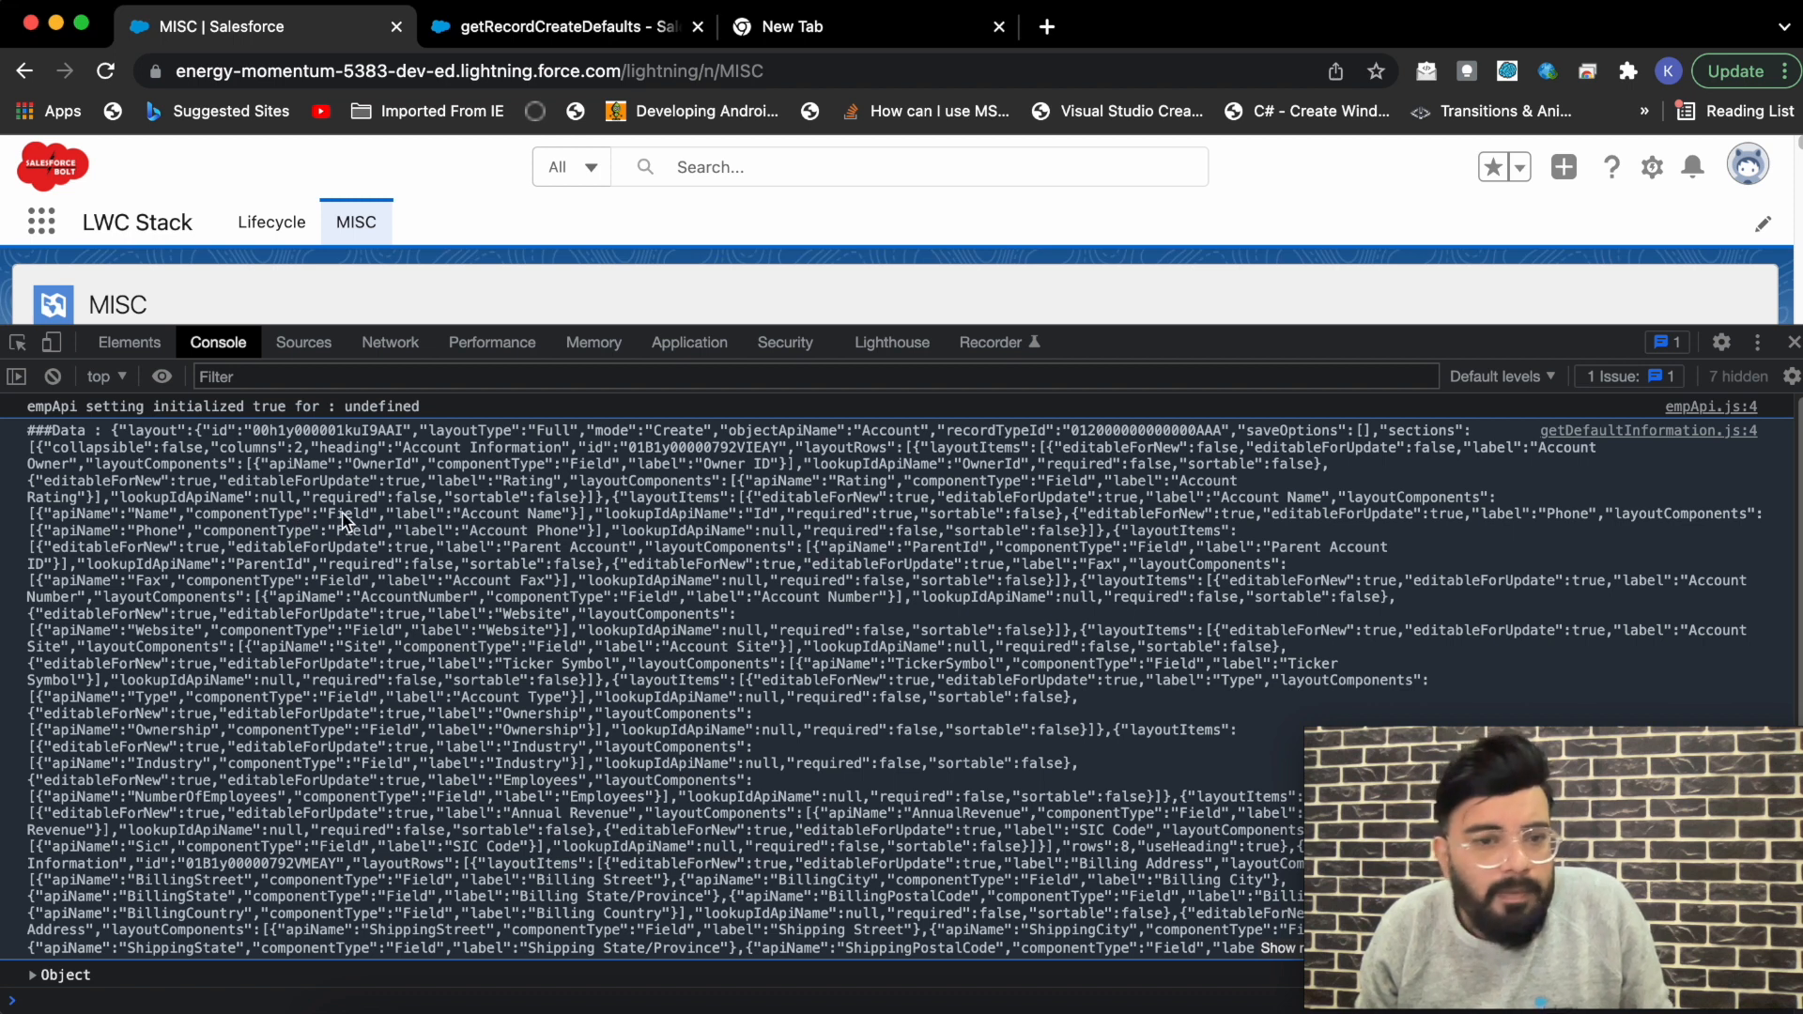
mouse_move(359, 507)
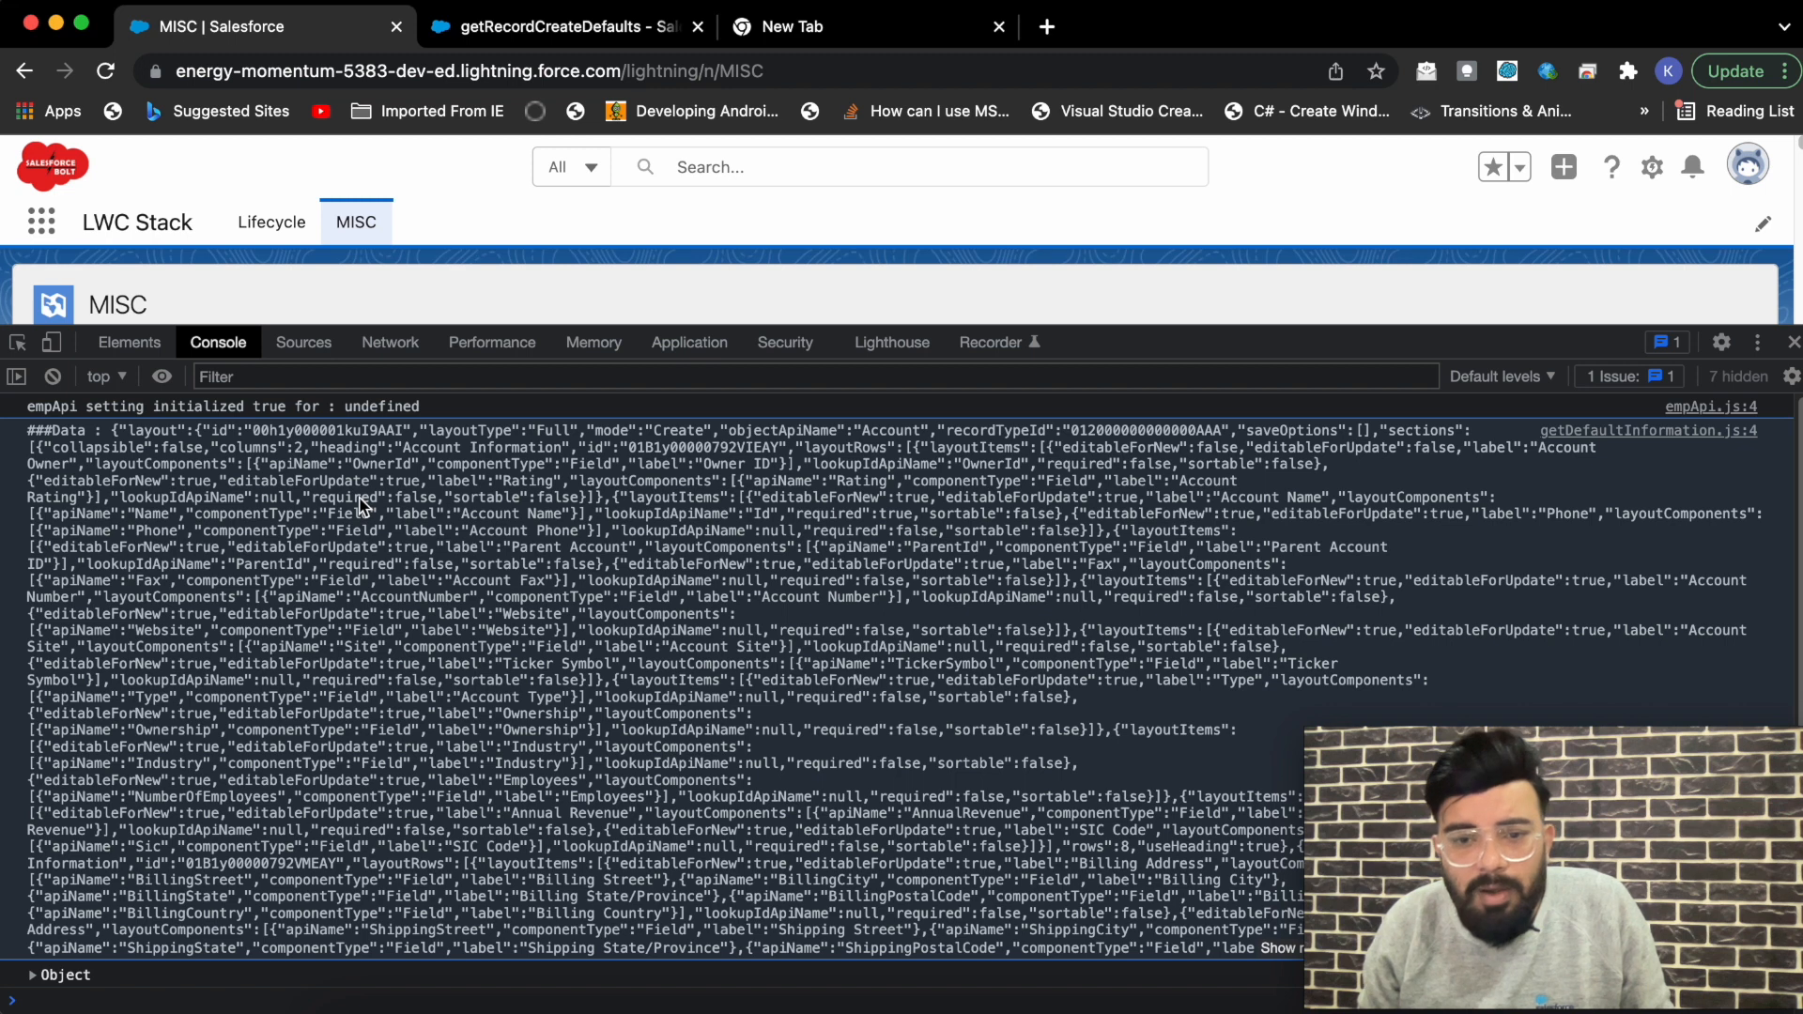
mouse_move(555, 376)
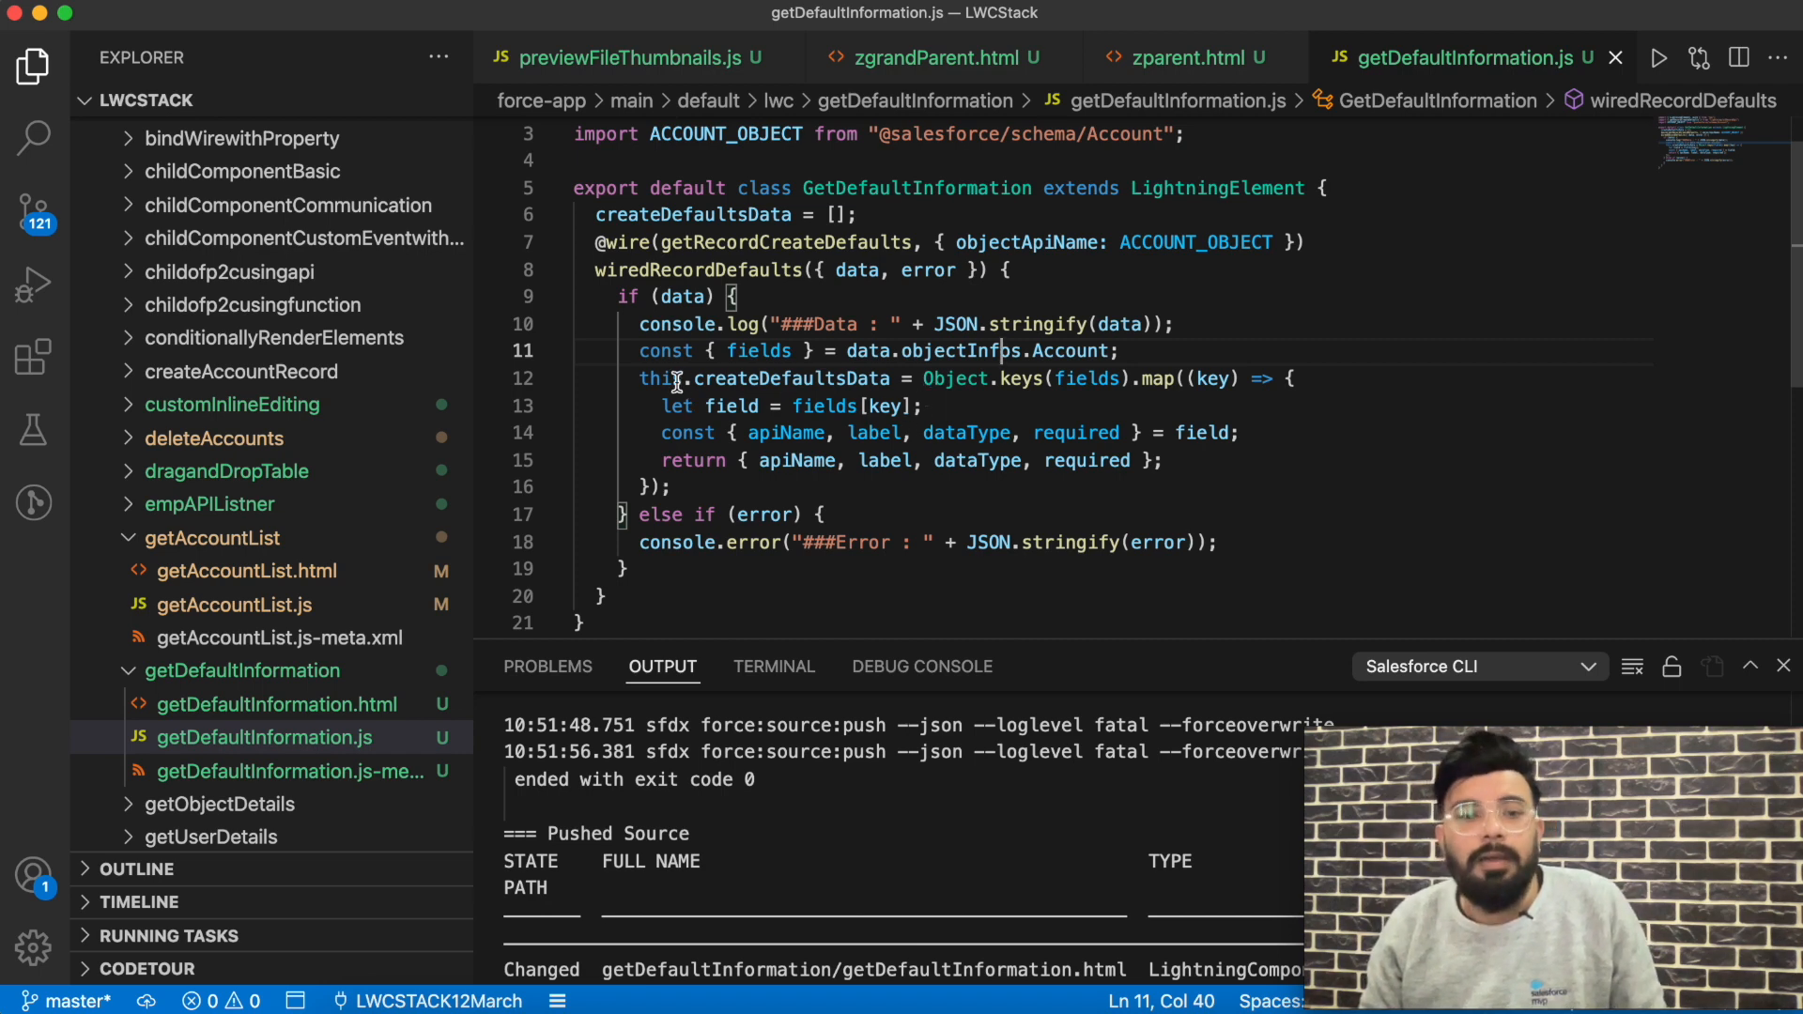
mouse_move(829, 323)
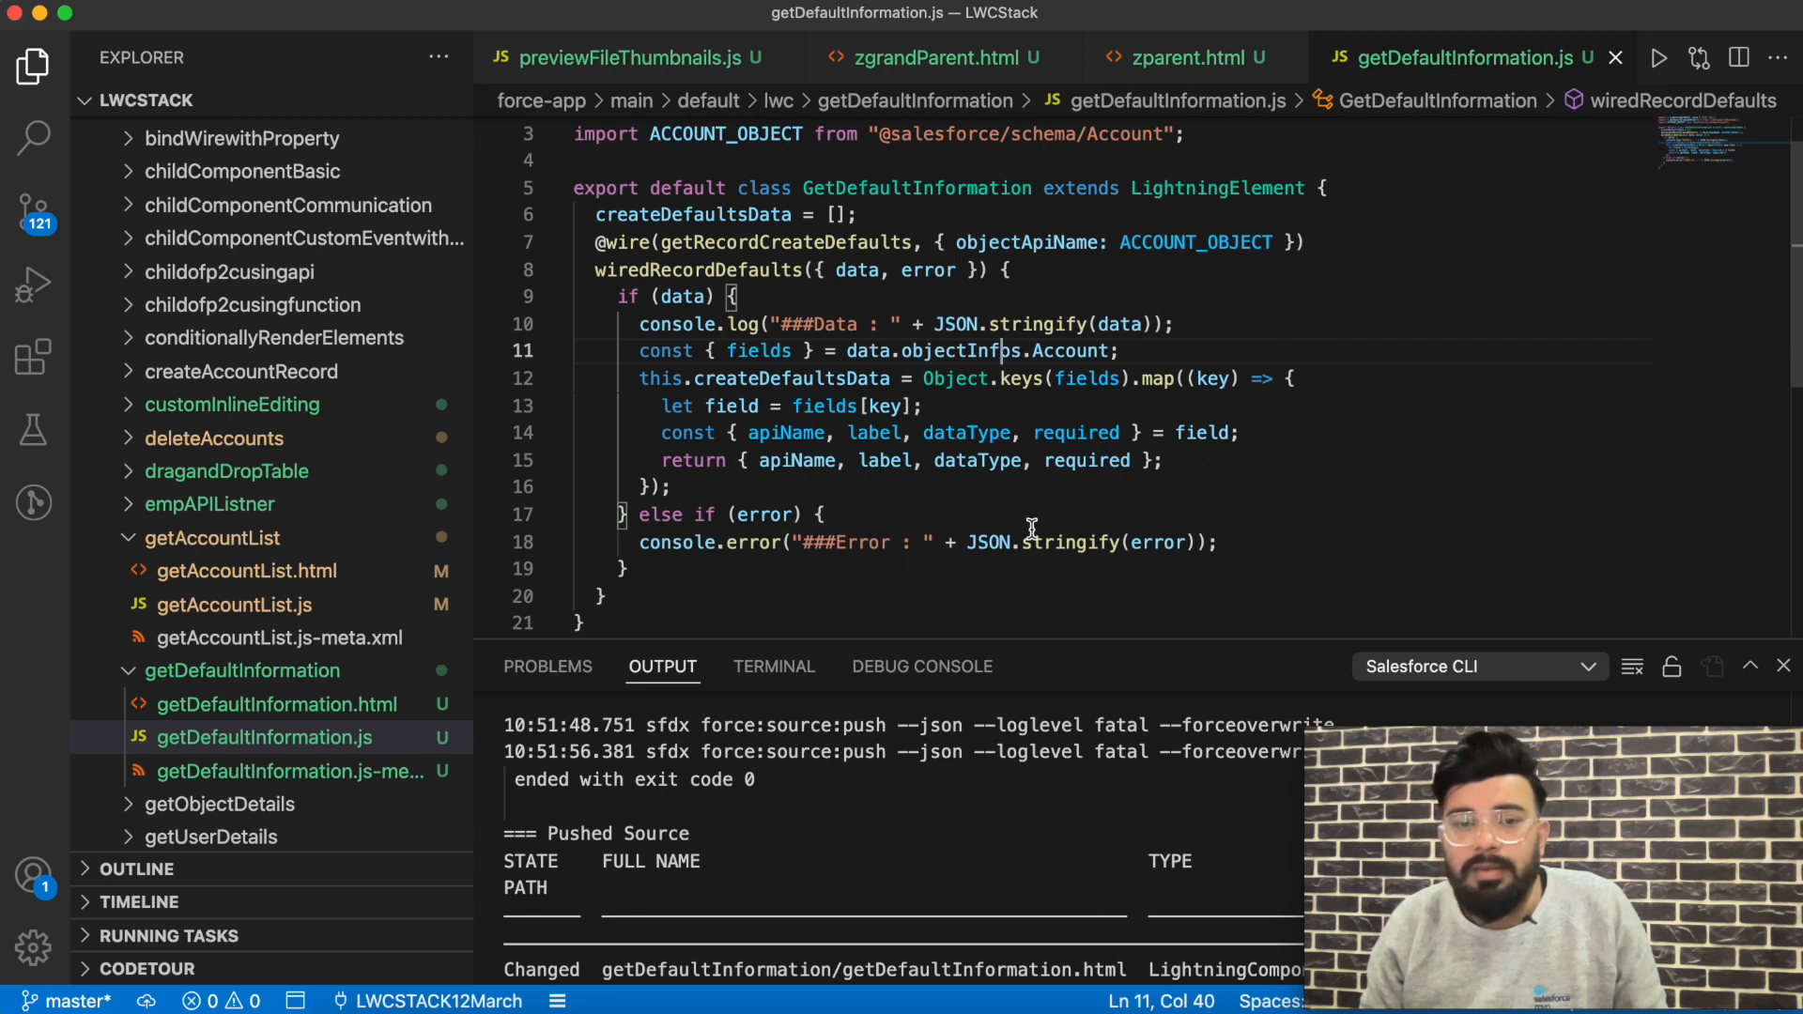
mouse_move(836, 399)
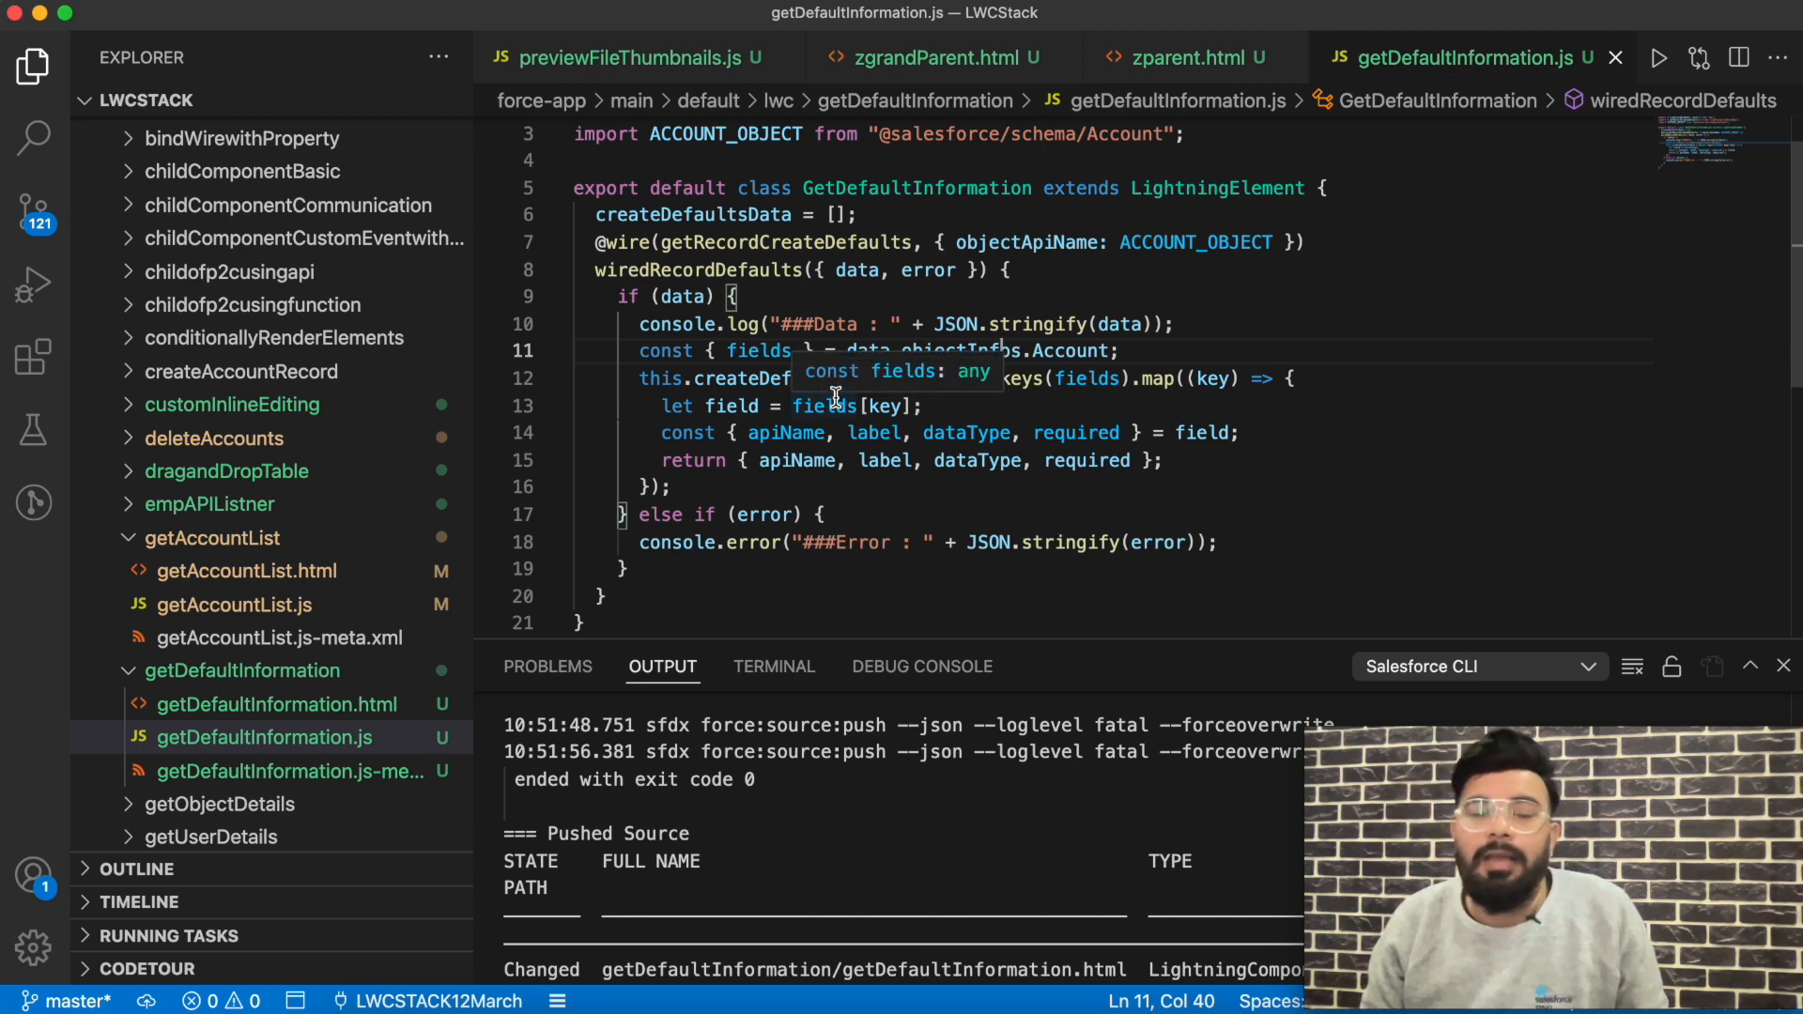
mouse_move(932, 399)
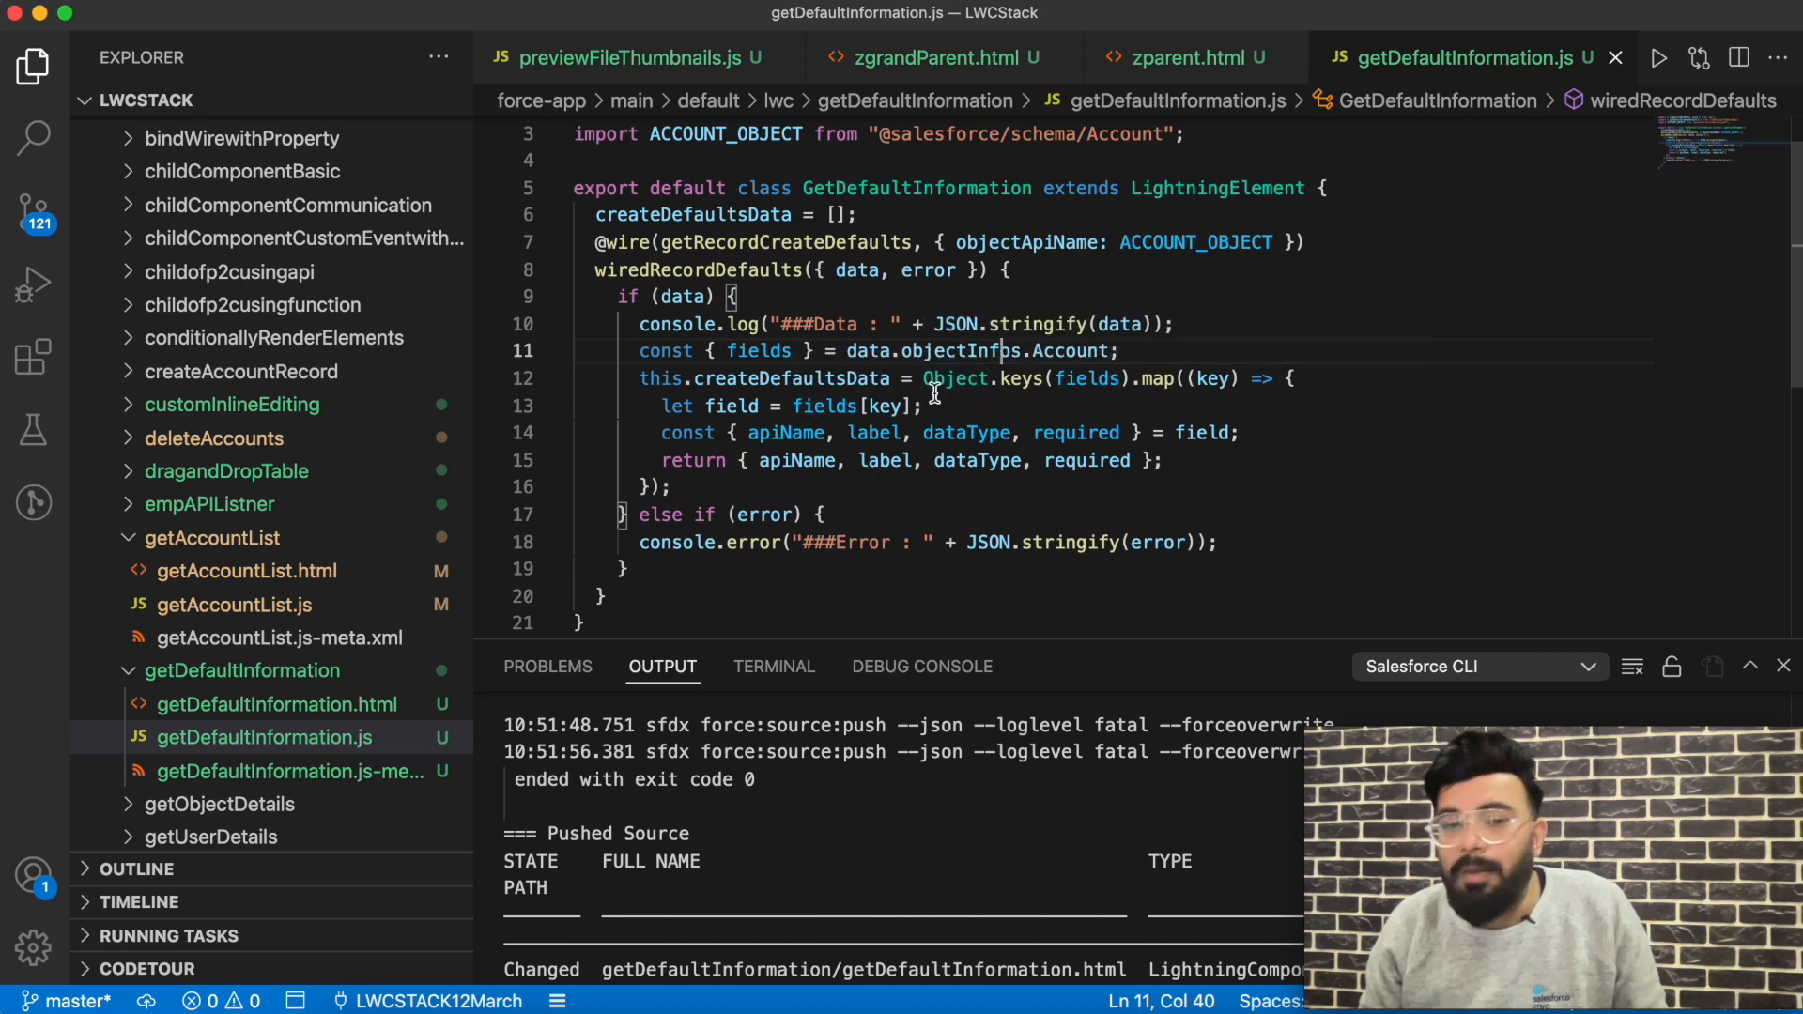
mouse_move(954, 379)
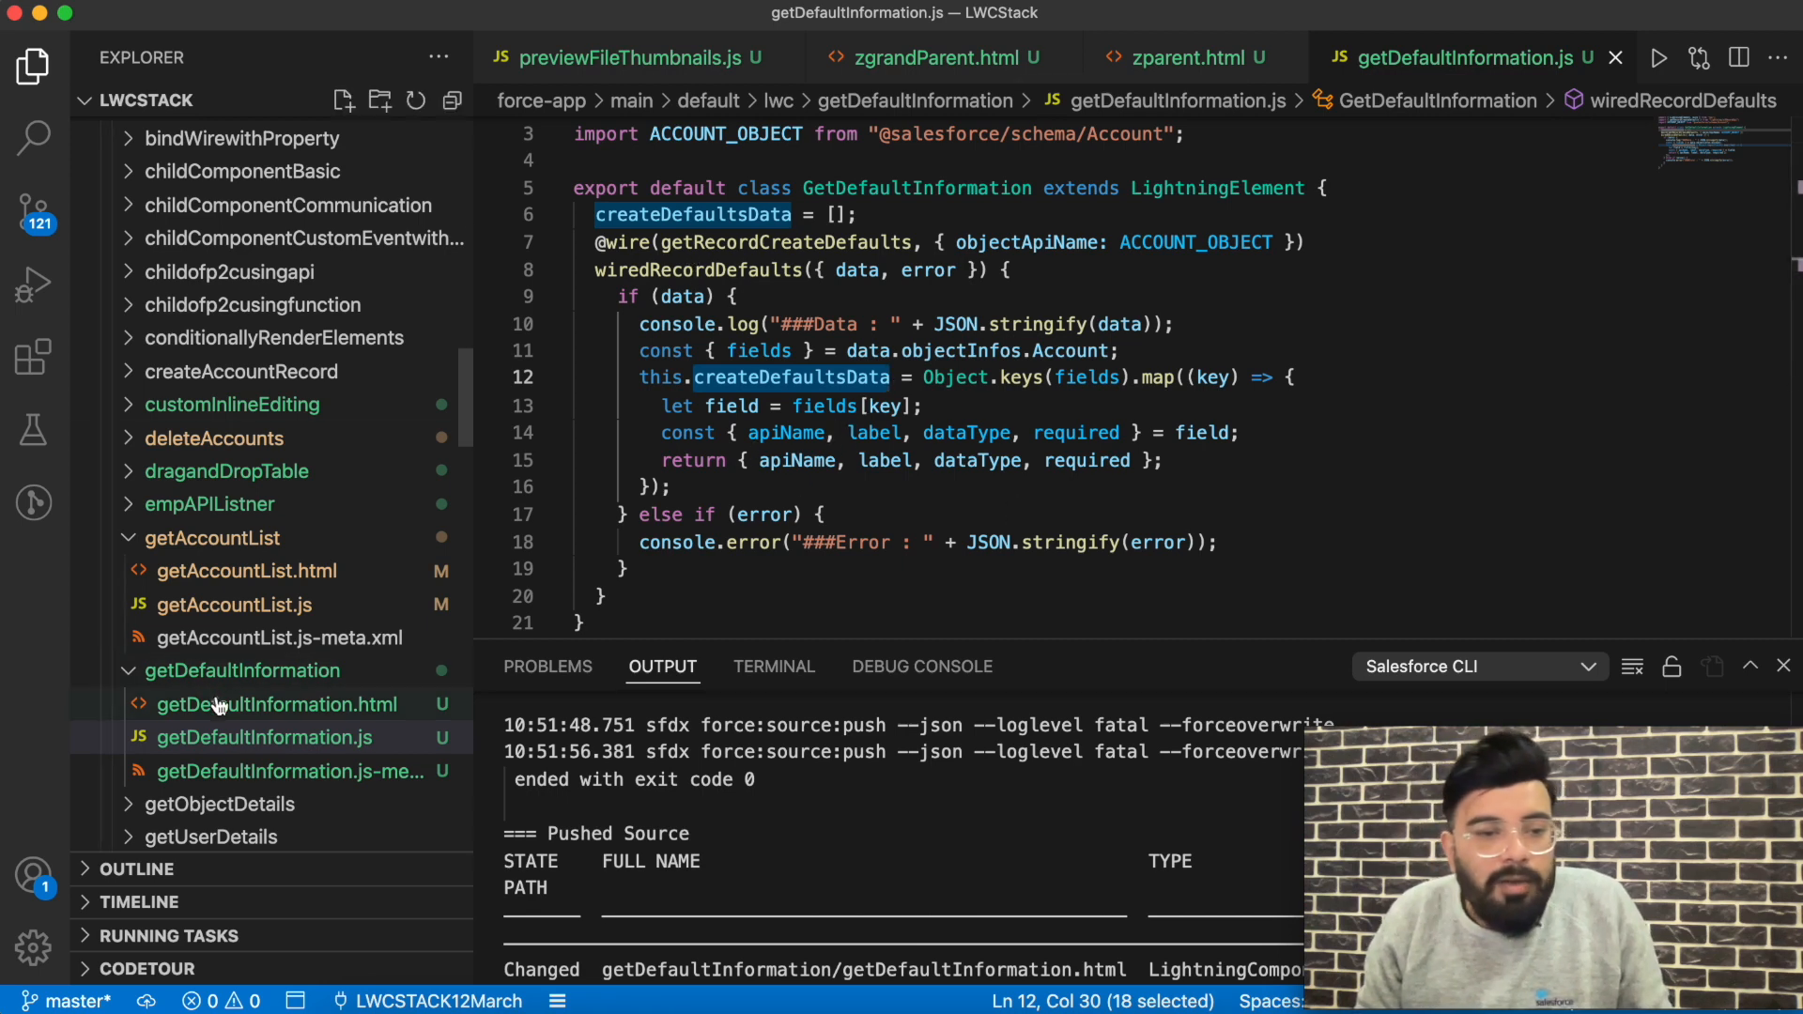
left_click(276, 703)
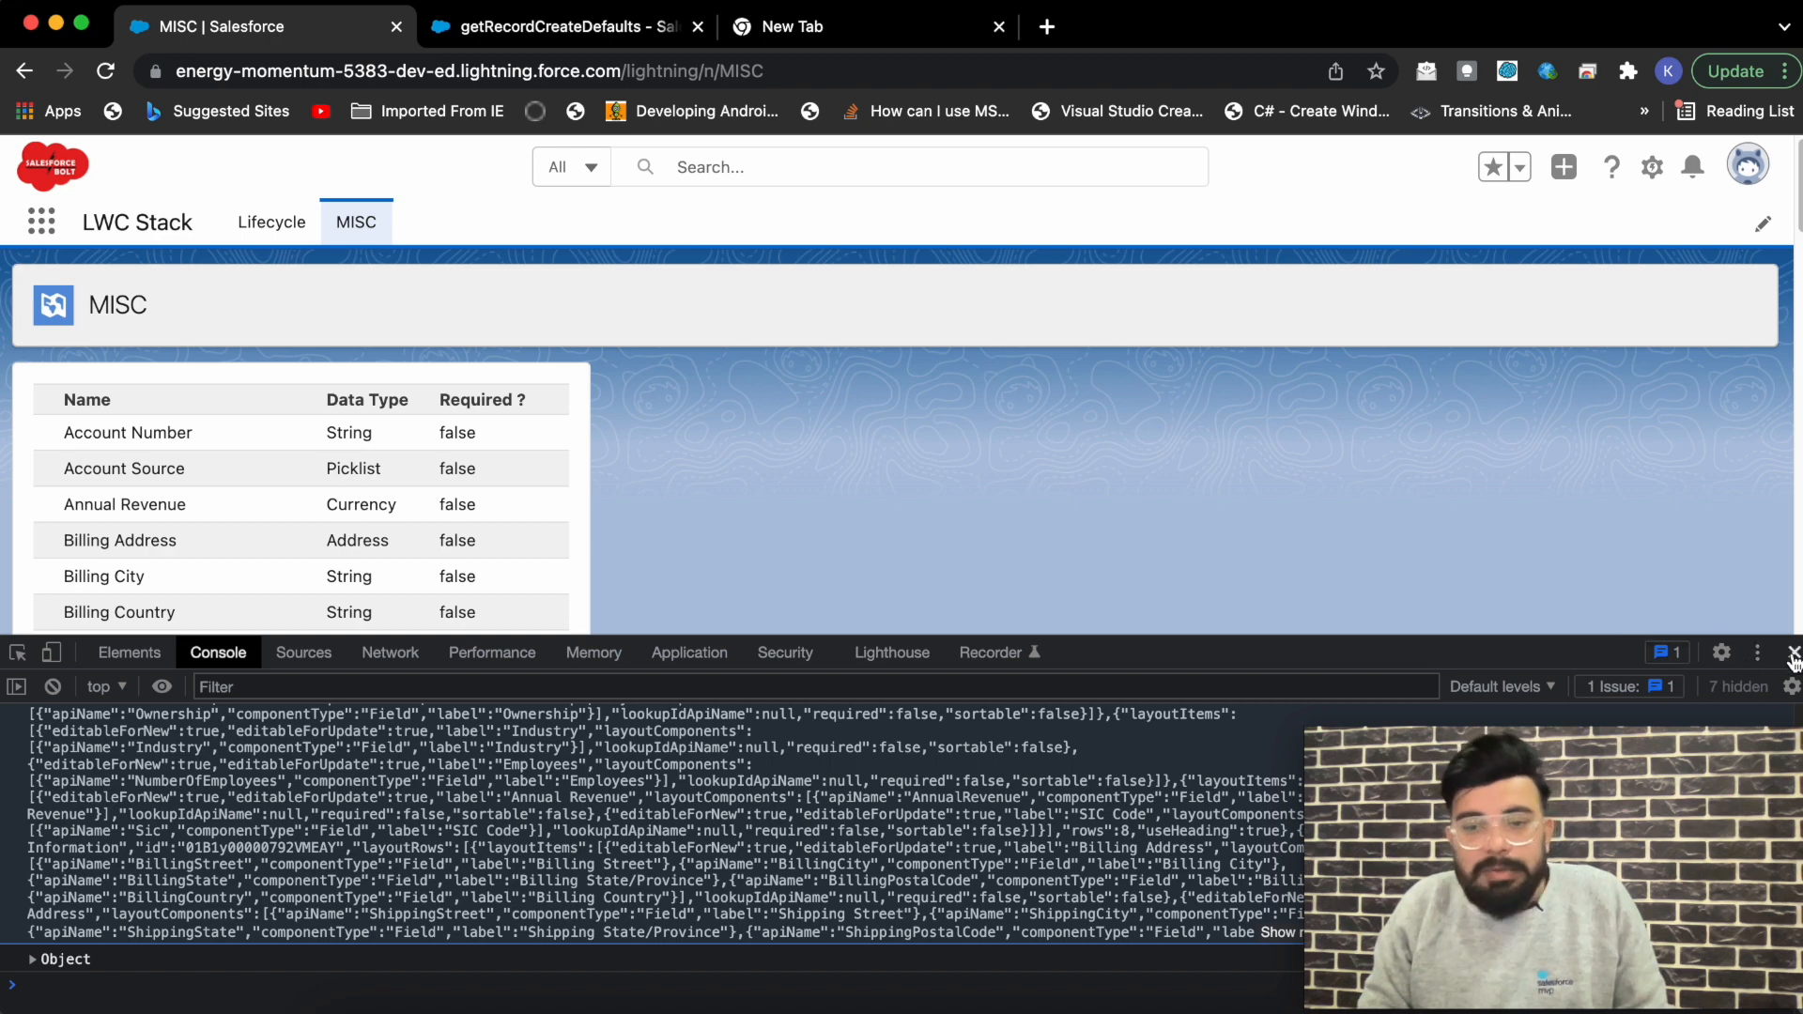
Step: Close DevTools and scroll down the Account fields table to see more fields and flags
left_click(1789, 652)
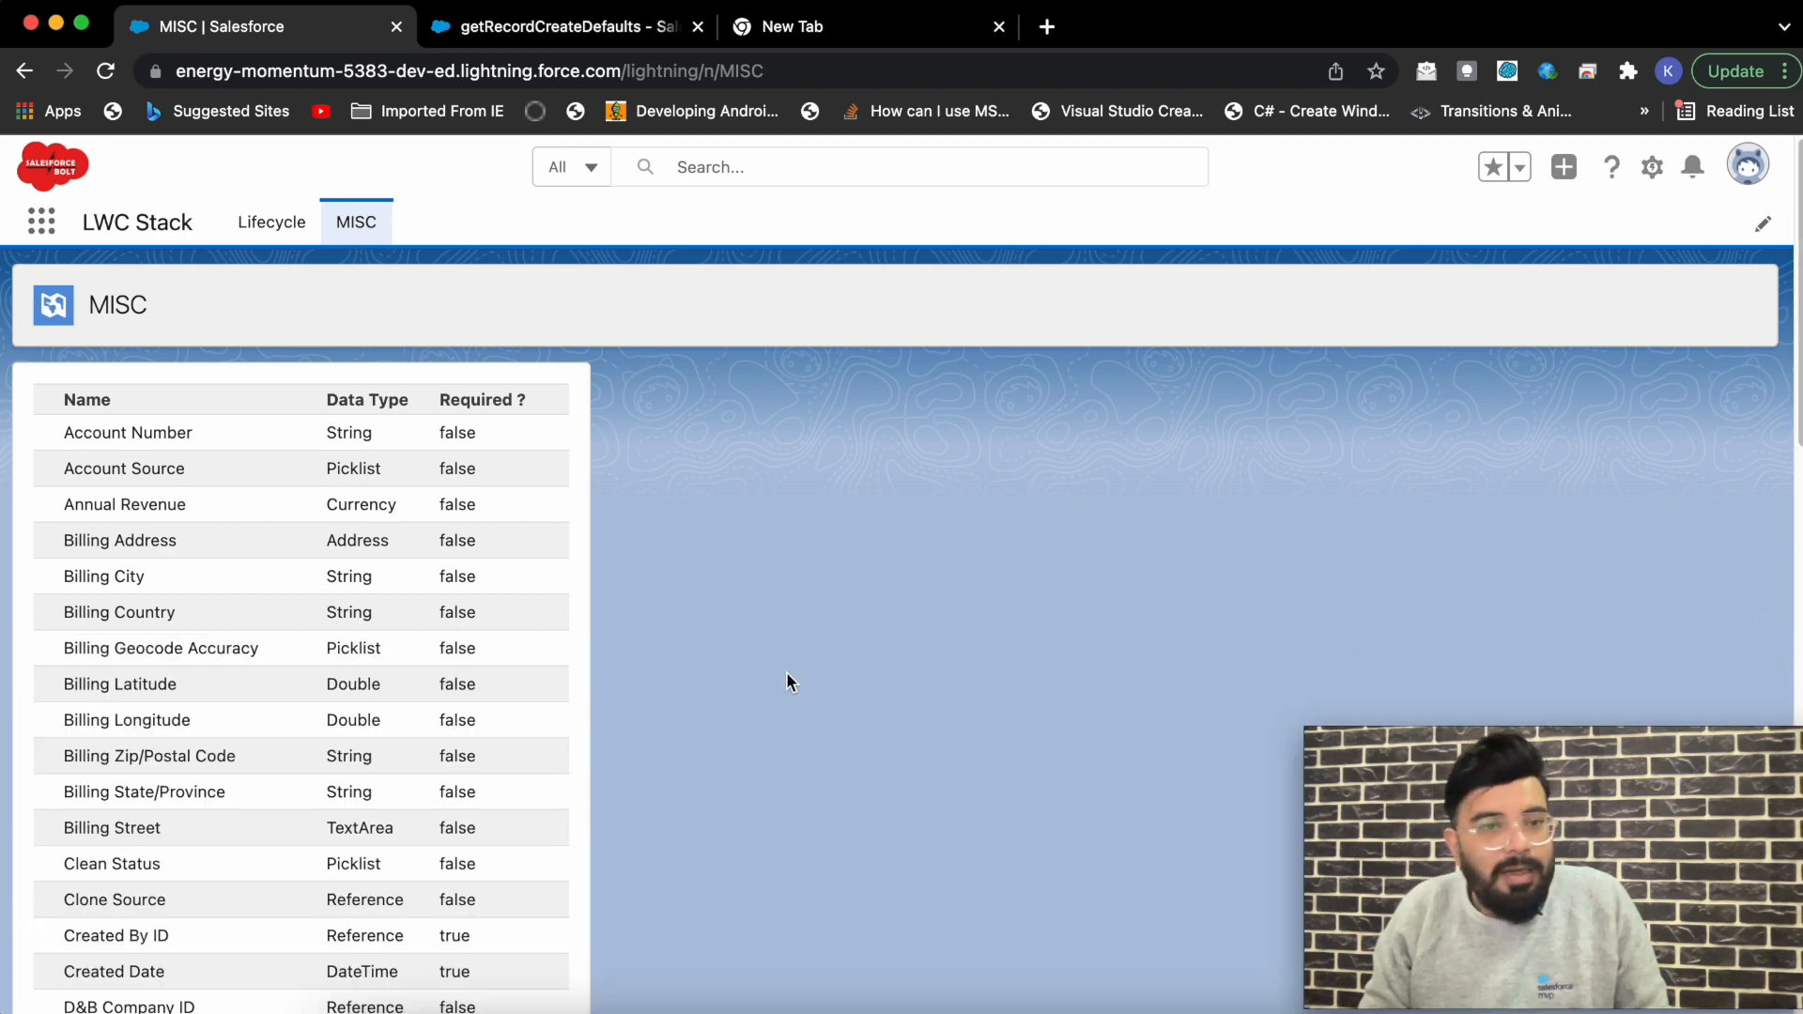
scroll("down", 3)
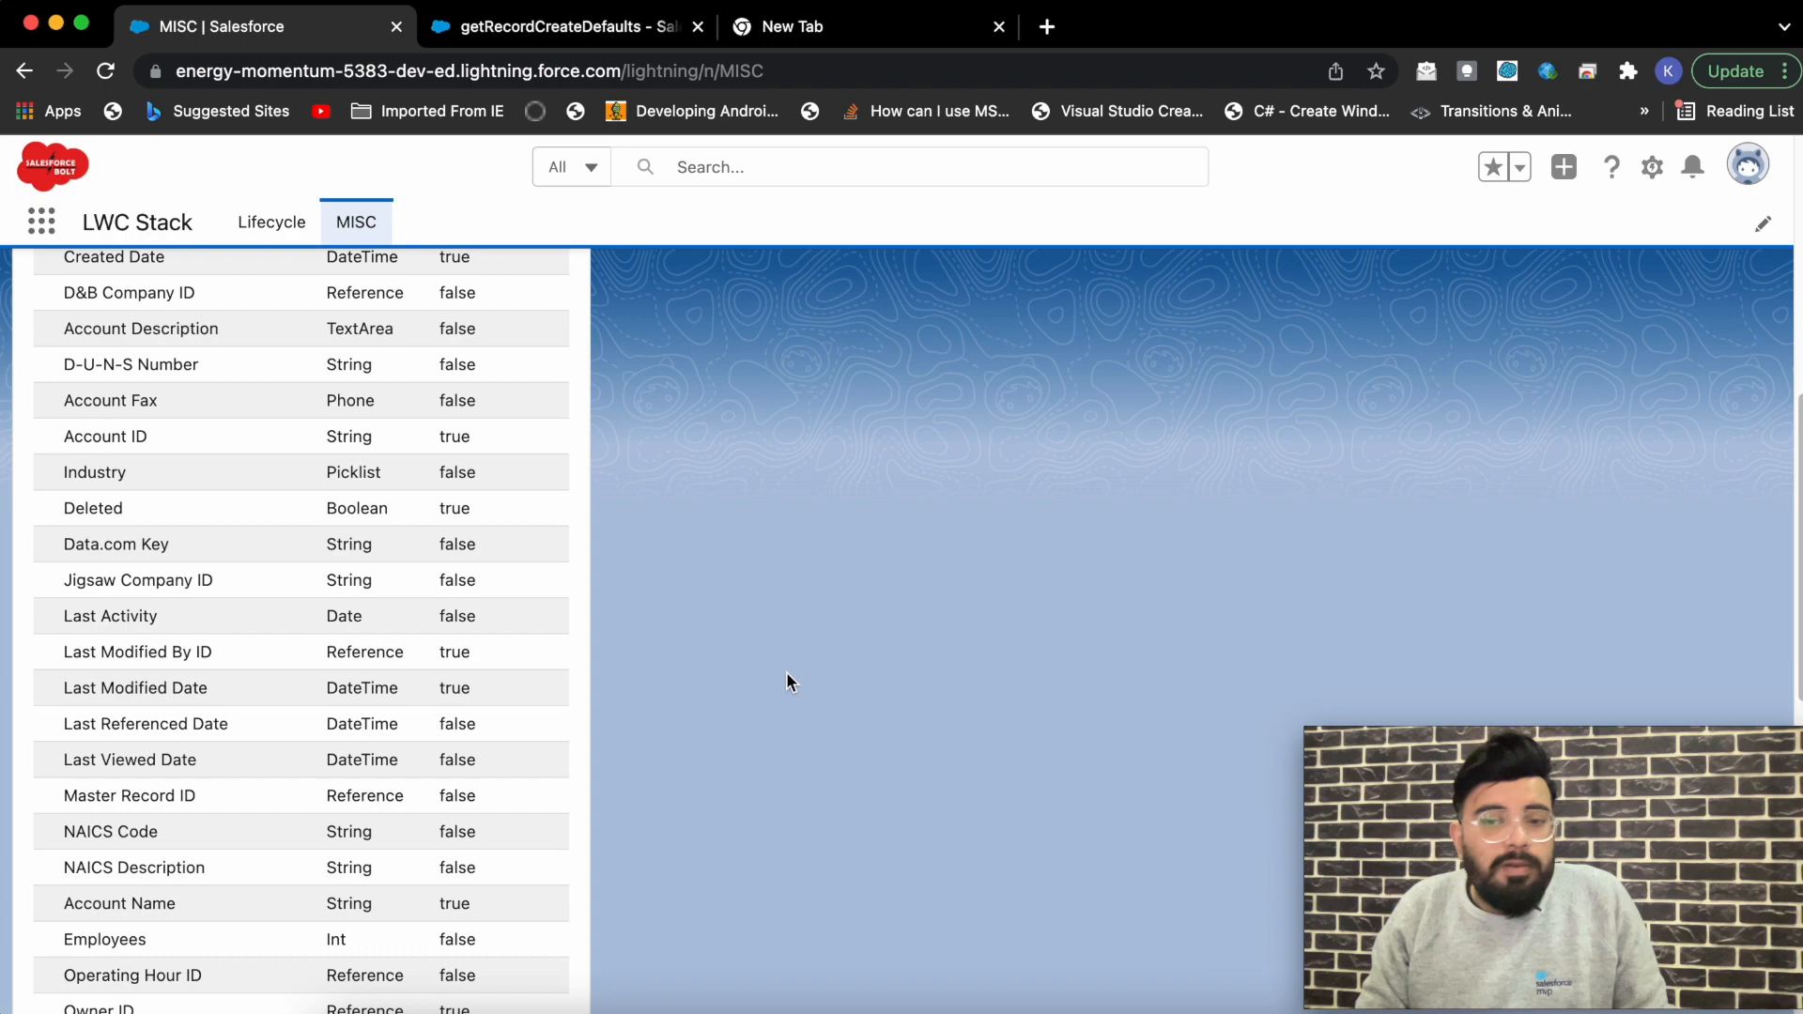